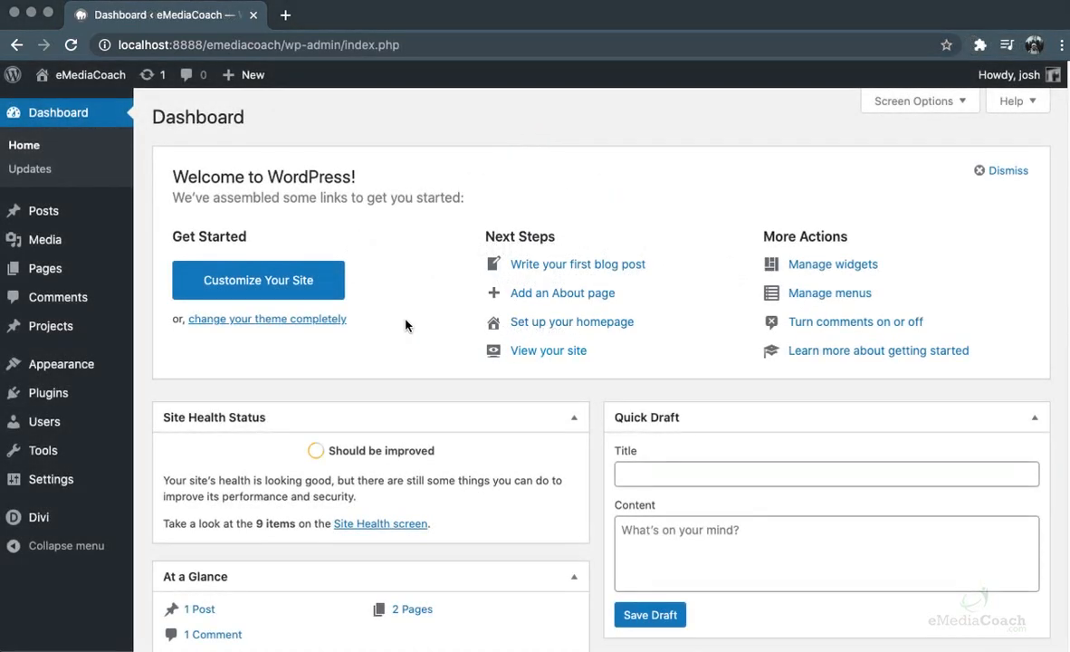
mouse_move(47, 391)
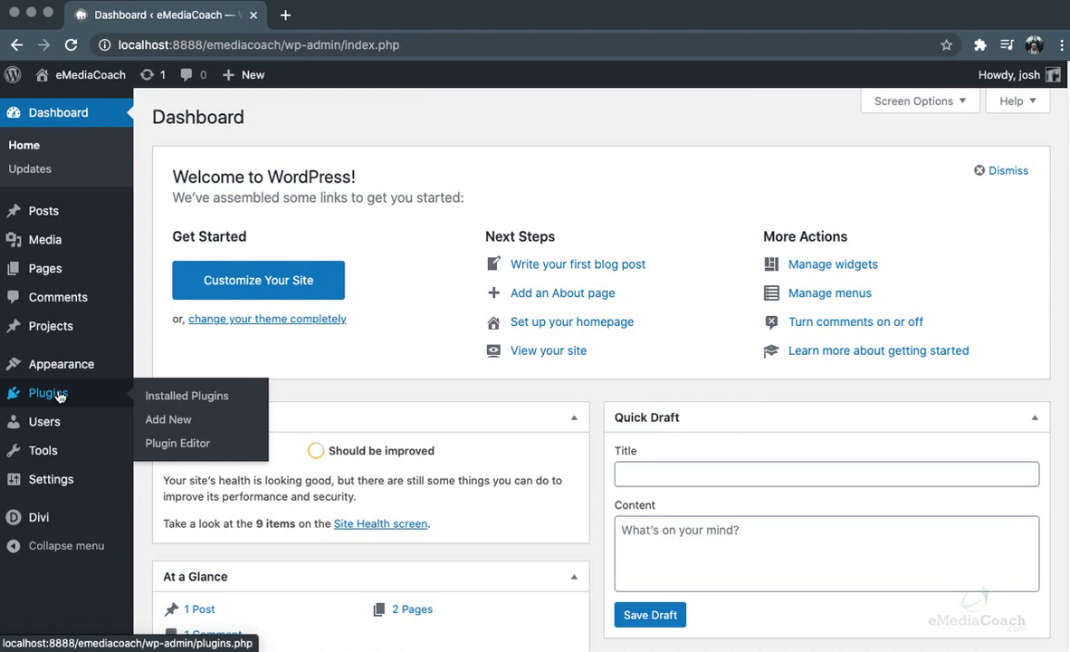
- From Plugins > Add New, search 'coming soon' and install SeedProd's Coming Soon Page plugin
click(166, 420)
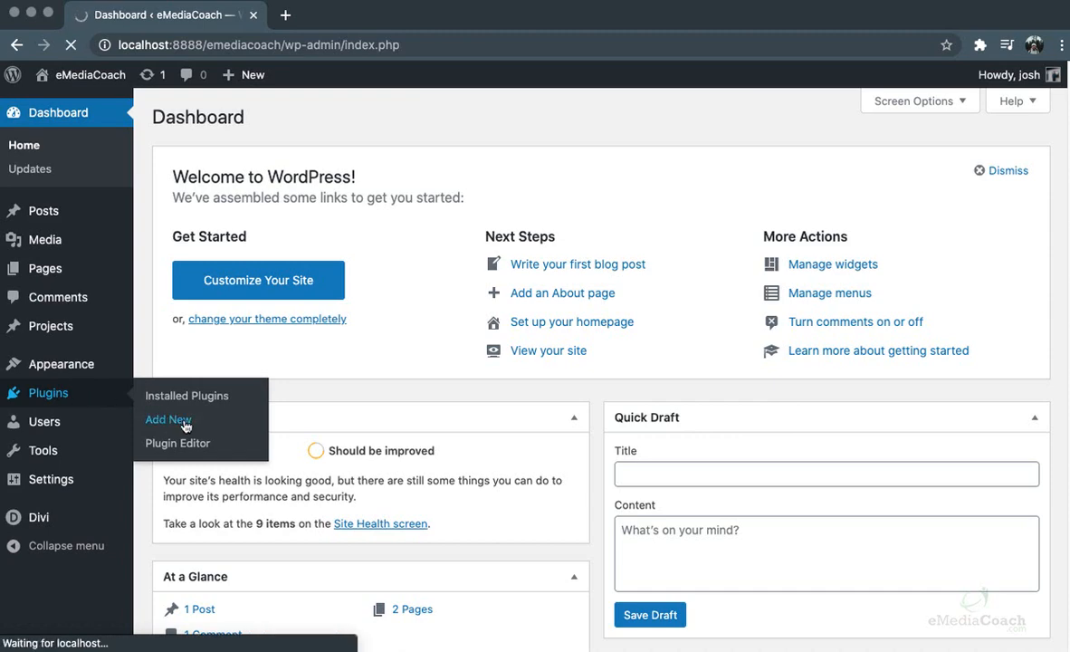
click(168, 420)
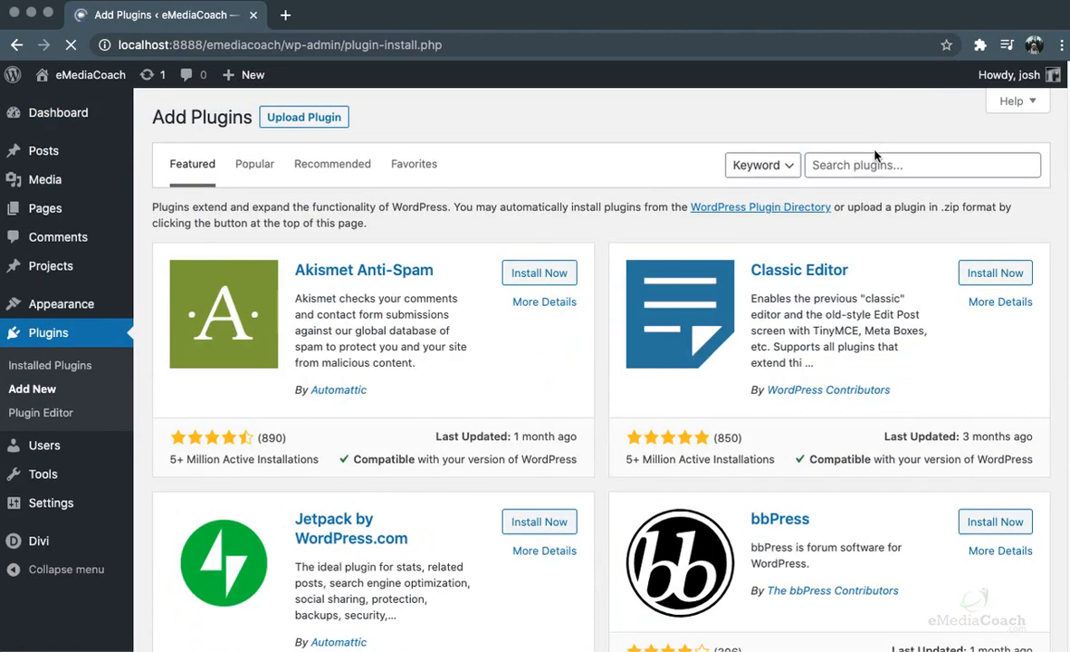
text(coming soon)
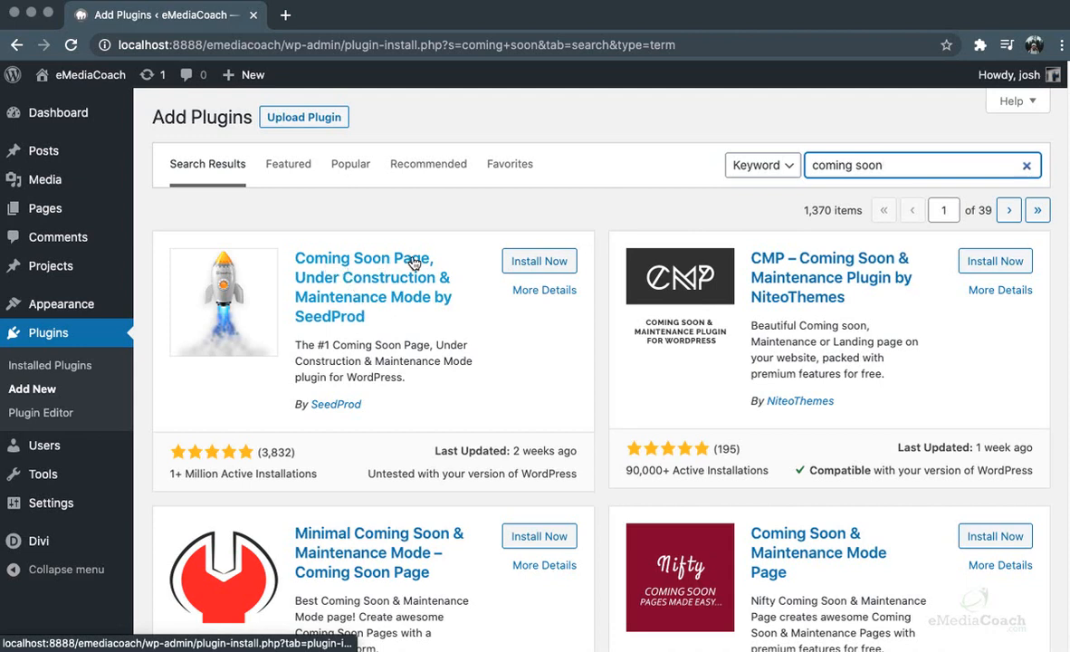
click(540, 261)
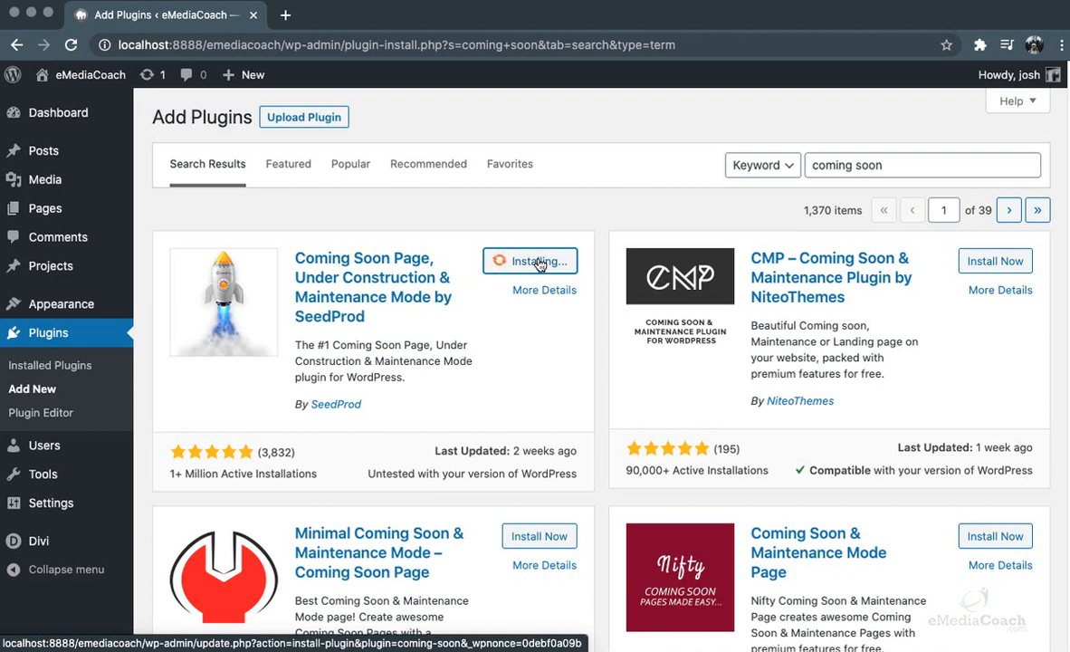
- Activate the newly installed SeedProd Coming Soon Page plugin
click(529, 261)
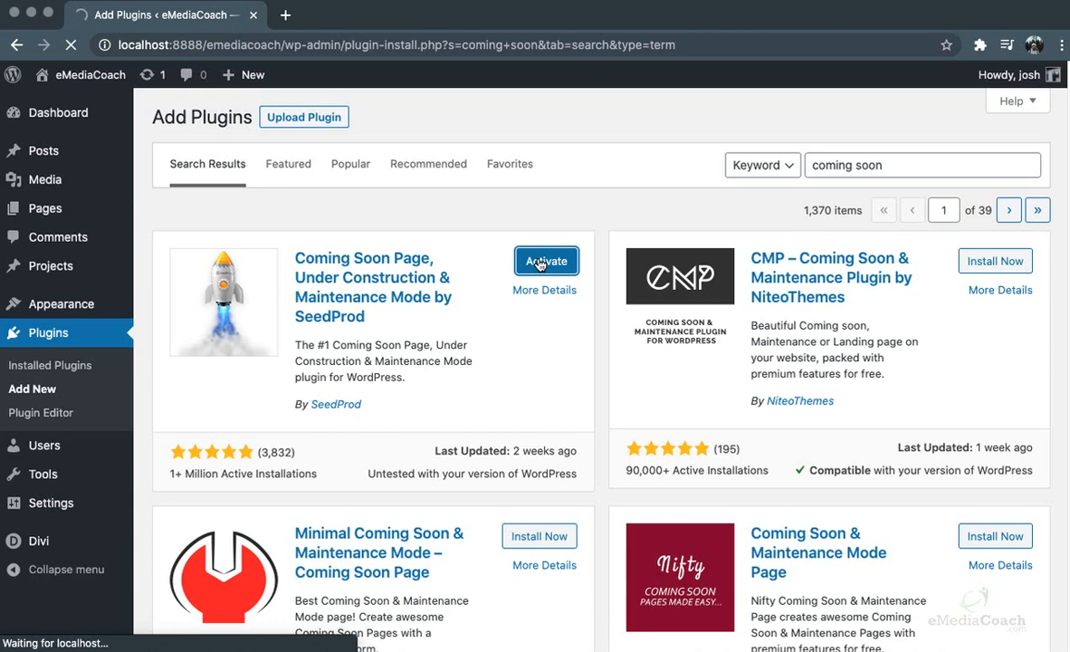
click(547, 261)
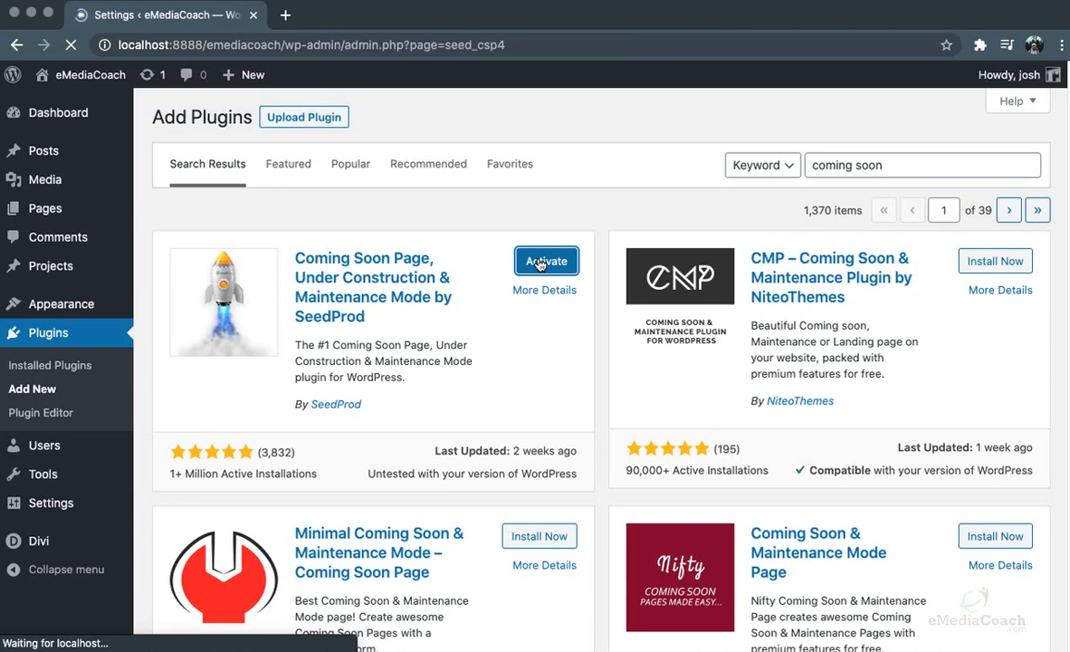
- Enable Coming Soon Mode as the site status in the SeedProd settings
click(547, 261)
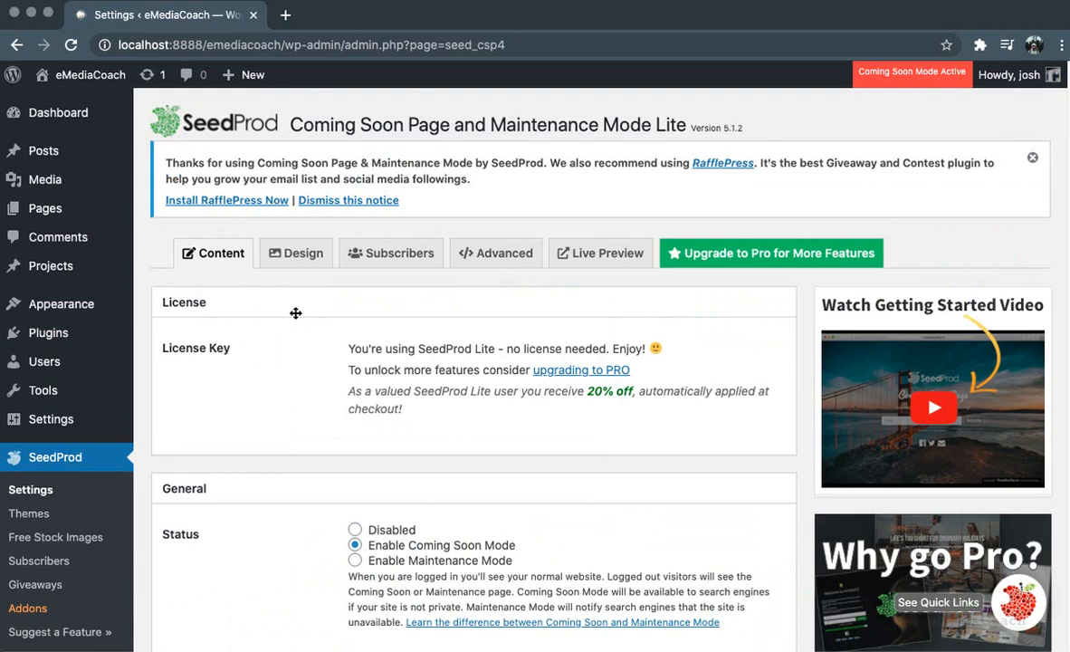
scroll(down, 3)
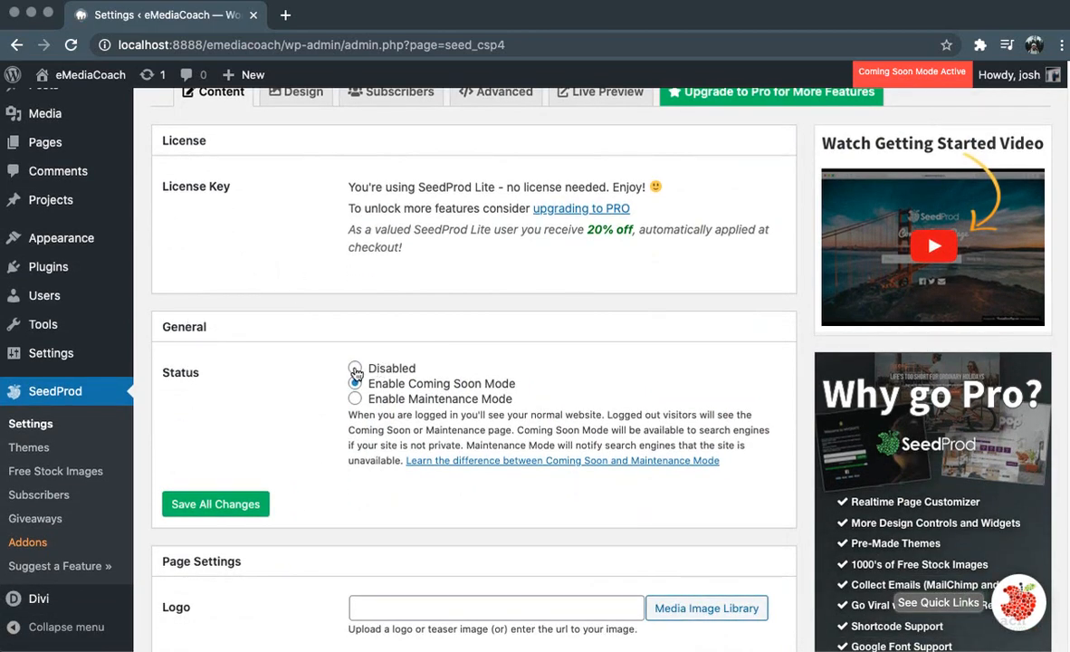
click(355, 384)
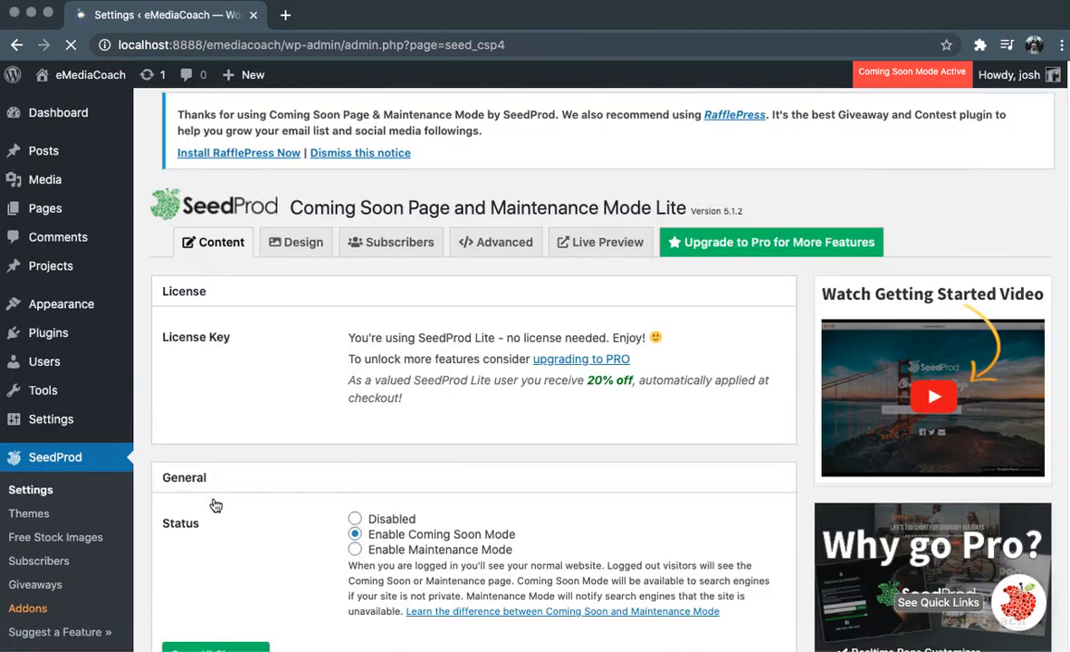
- Insert logo.png from the media library as the coming soon page logo
scroll(down, 3)
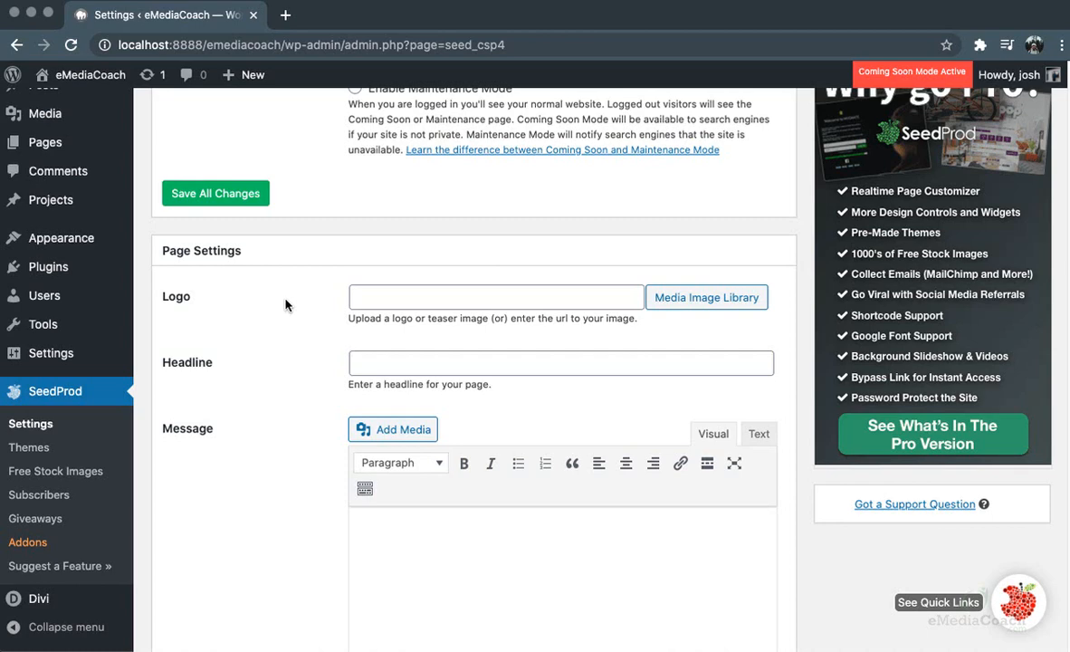
click(393, 429)
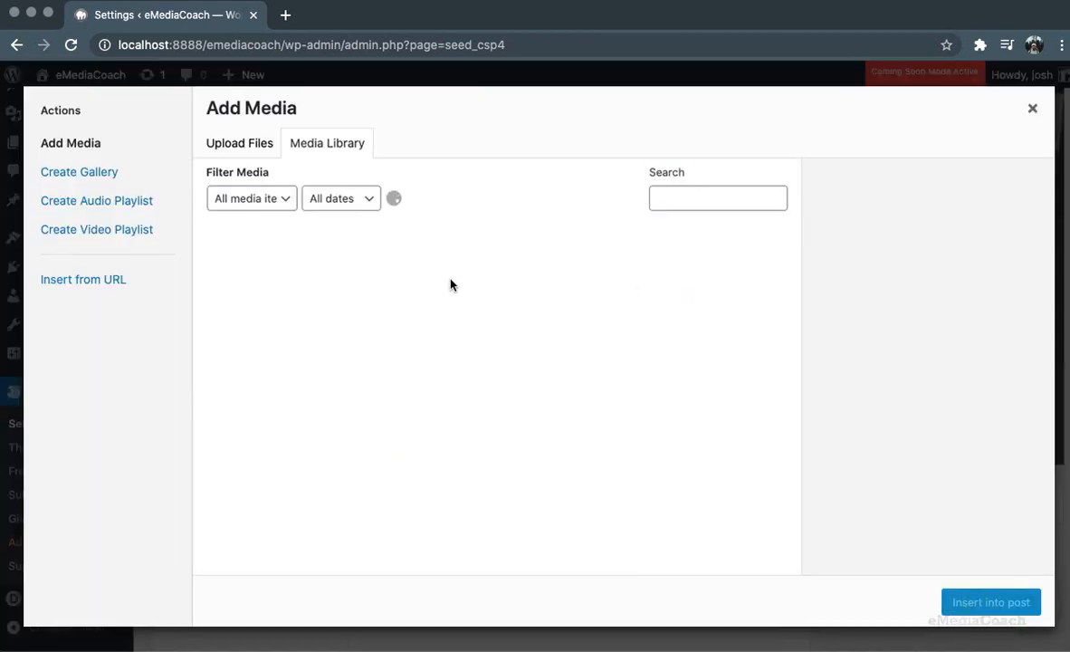
click(257, 280)
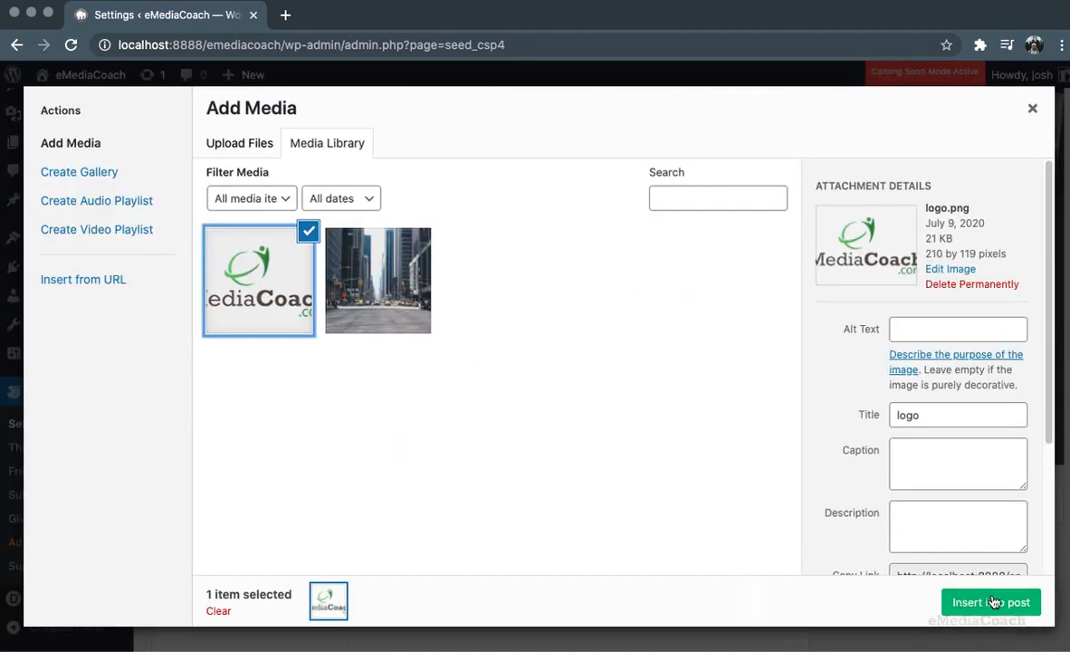
click(990, 601)
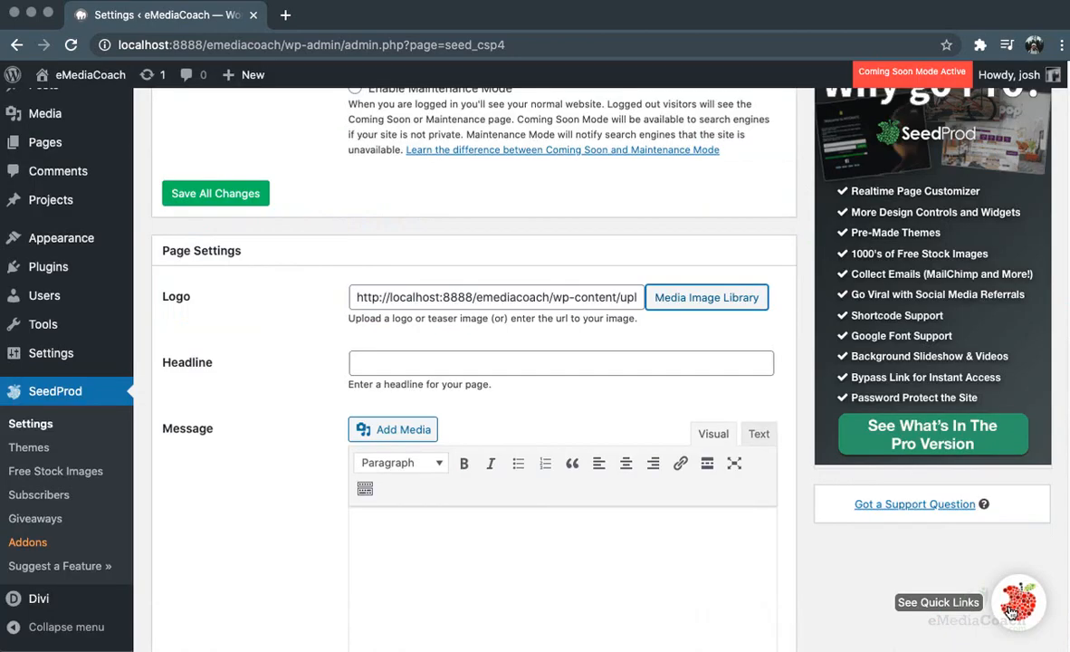
- Set the headline to 'Coming soon, see you there!' from the saved suggestion
click(562, 362)
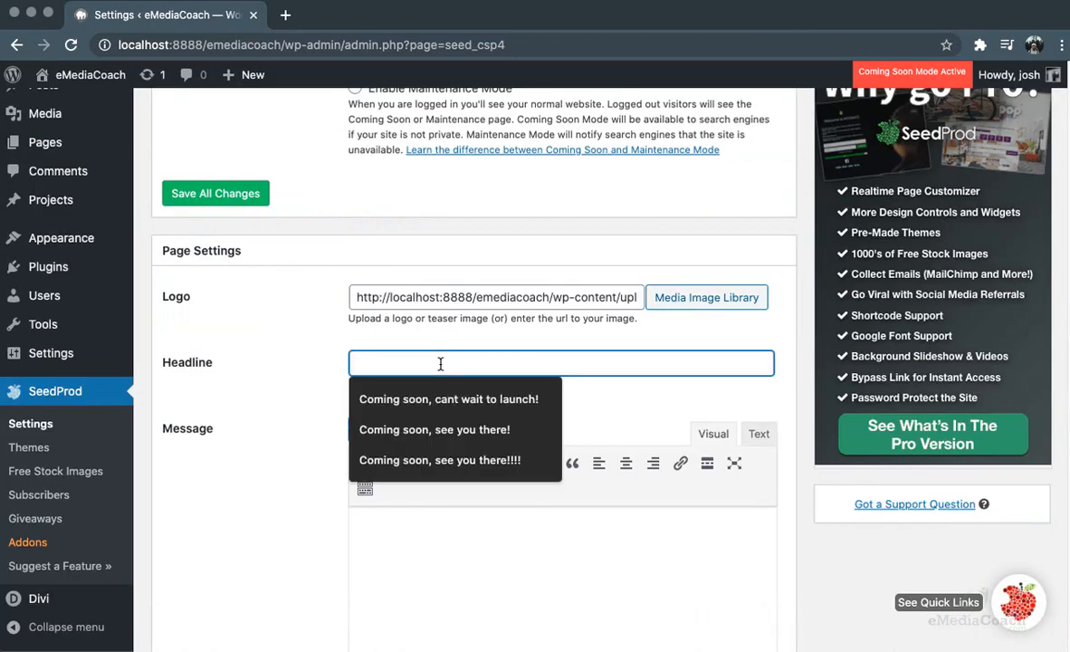
text(Cm)
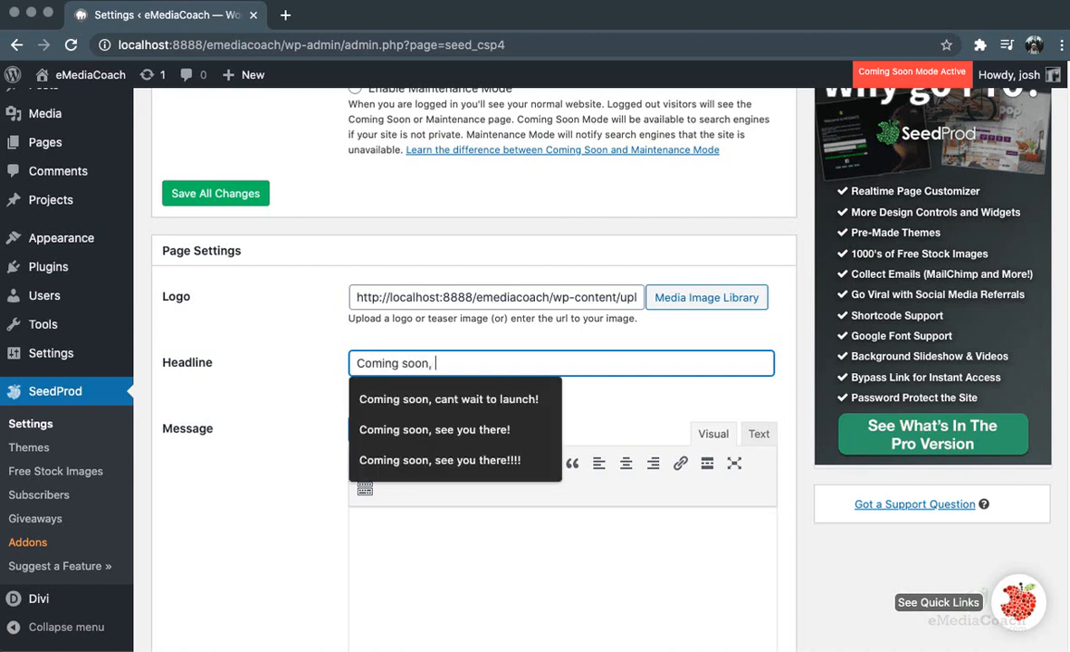
click(434, 429)
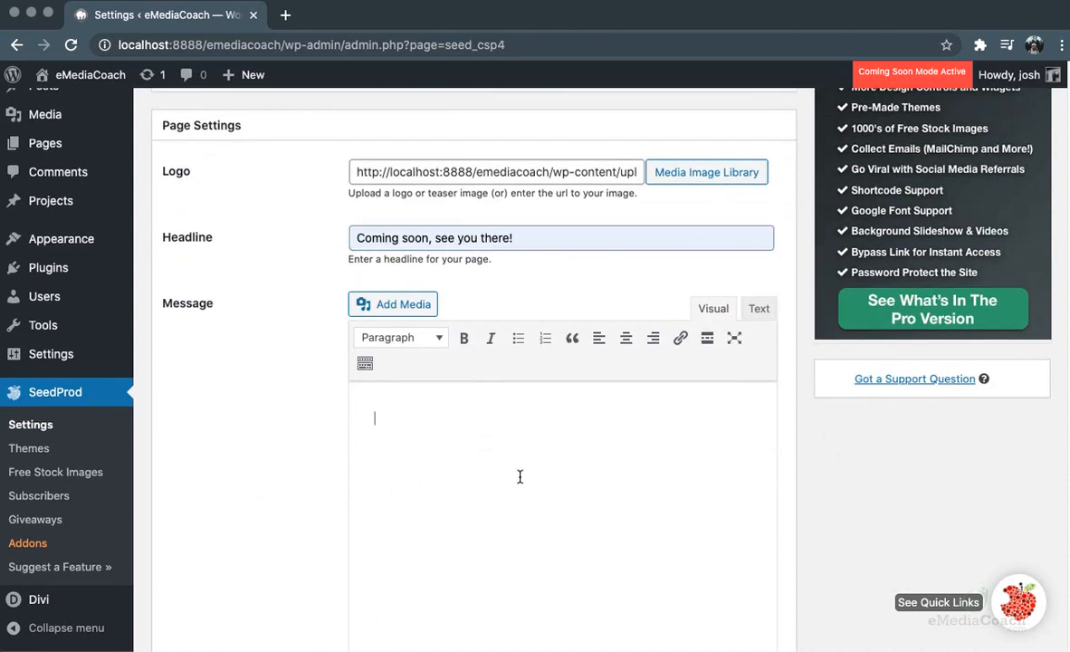
- Write the message announcing a September start-up, ending with 'See you then!!' on a new paragraph
text(We plan to)
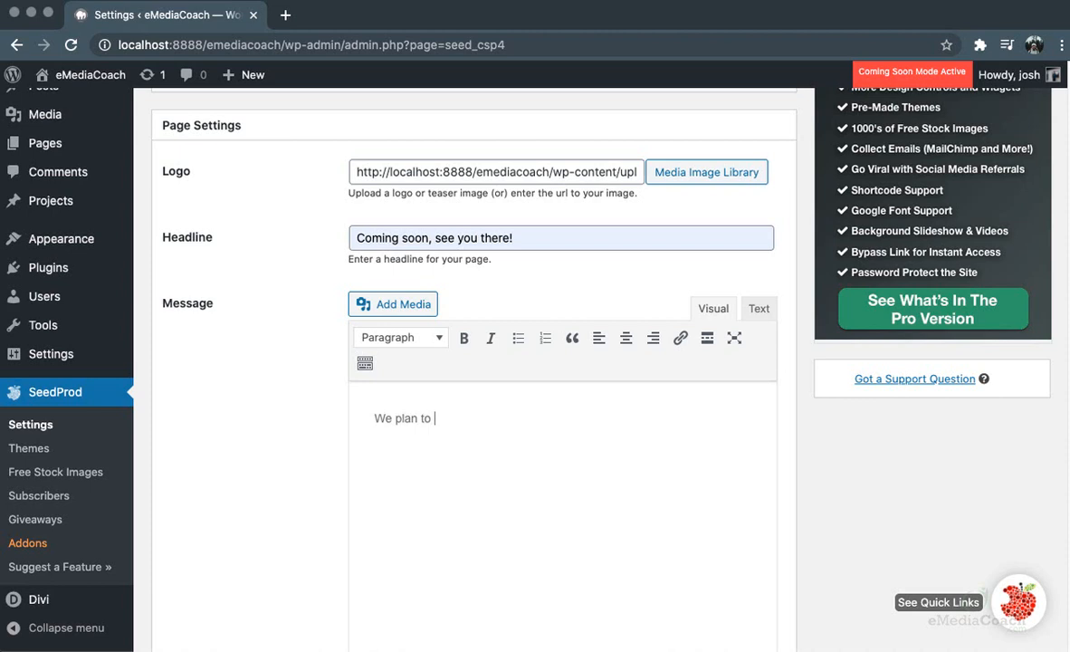
text(start up our site in Sep)
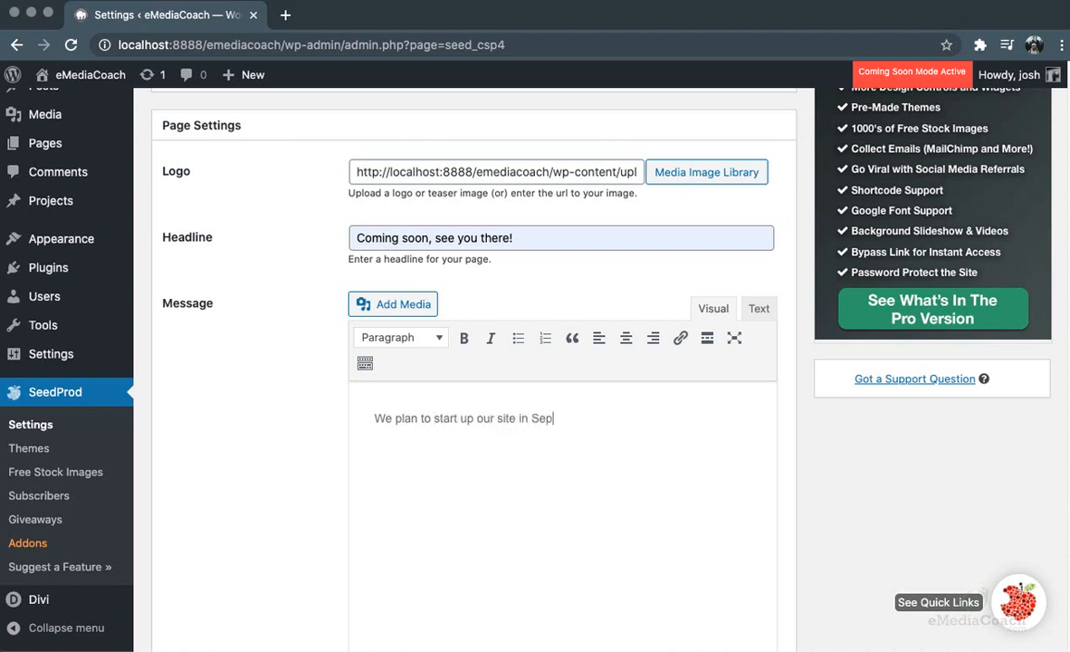
text(tember. Se)
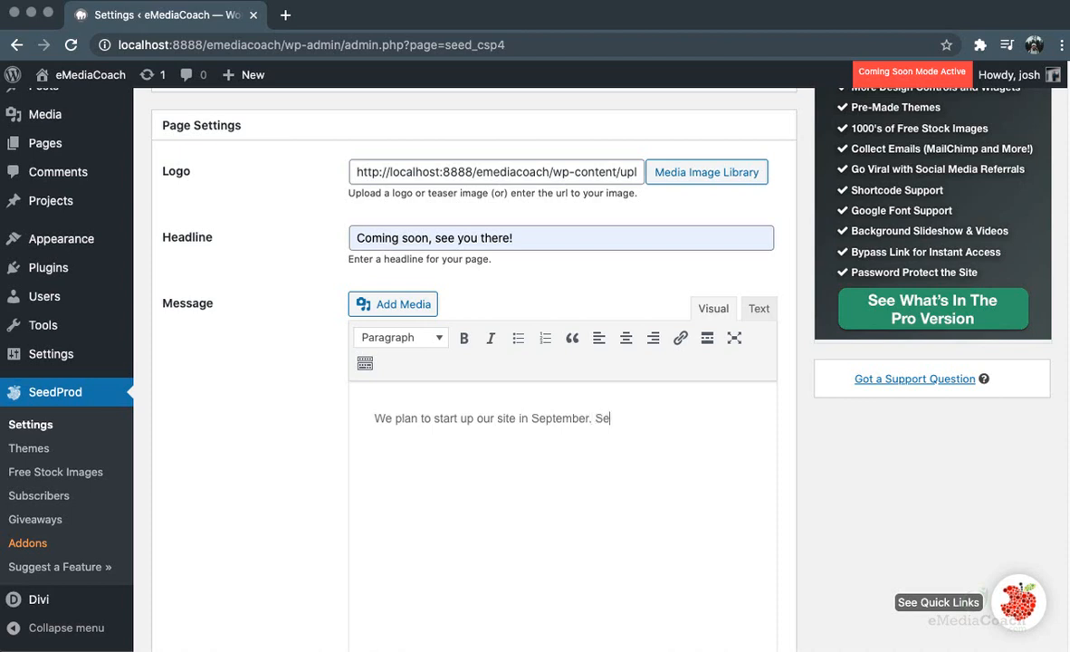
key(Enter)
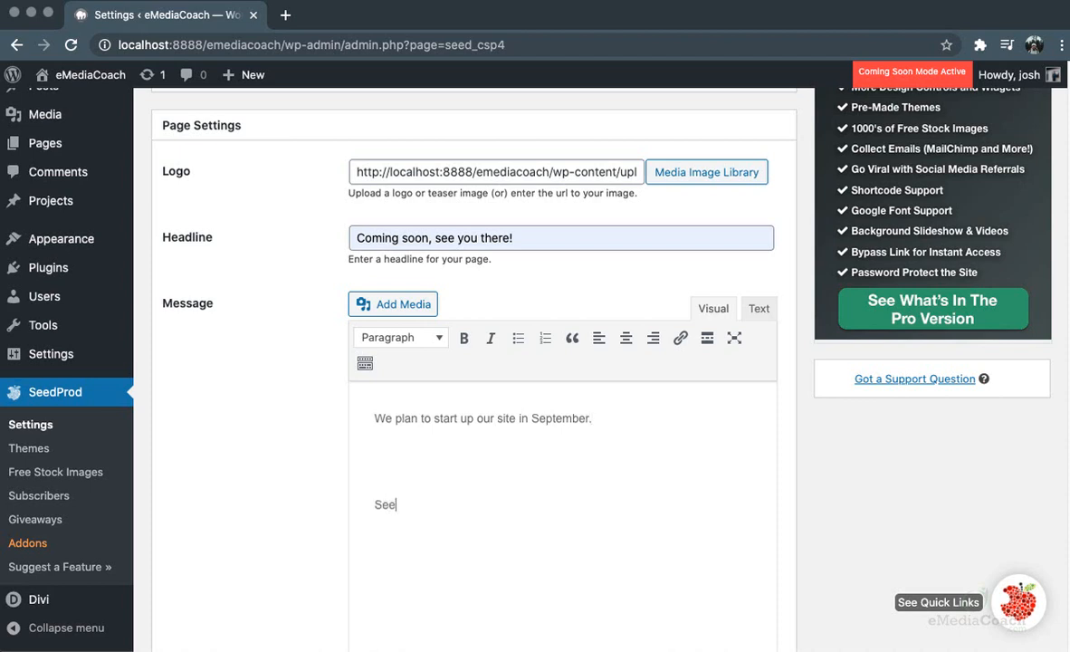
text(you t)
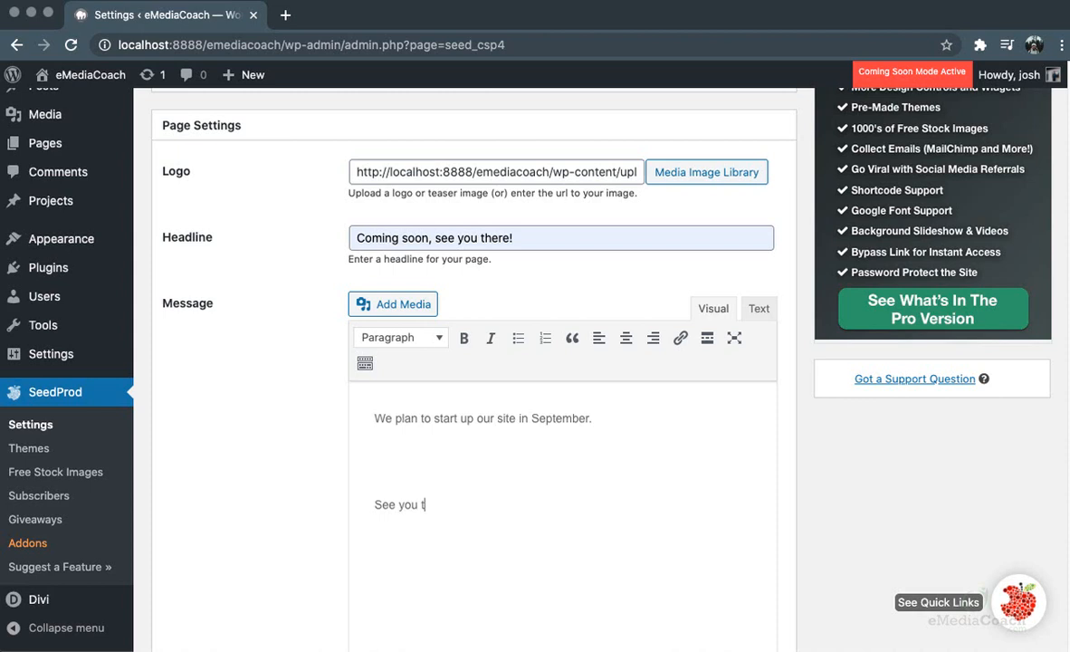
text(hen!!)
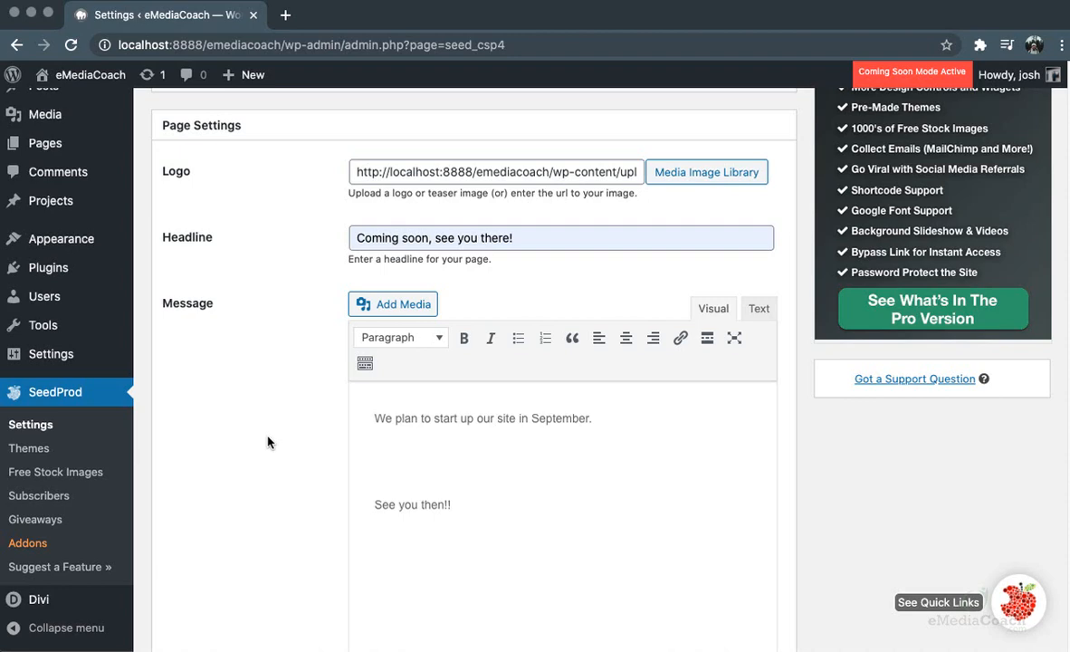
scroll(down, 3)
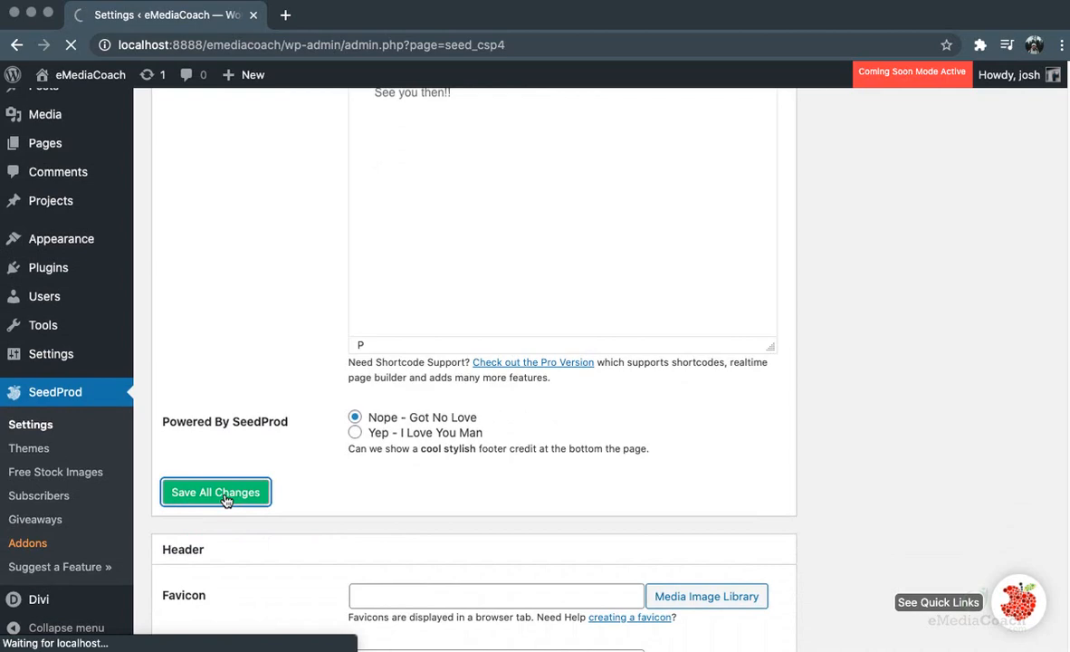
- Save all changes under Page Settings and return to the top of the settings page
scroll(down, 3)
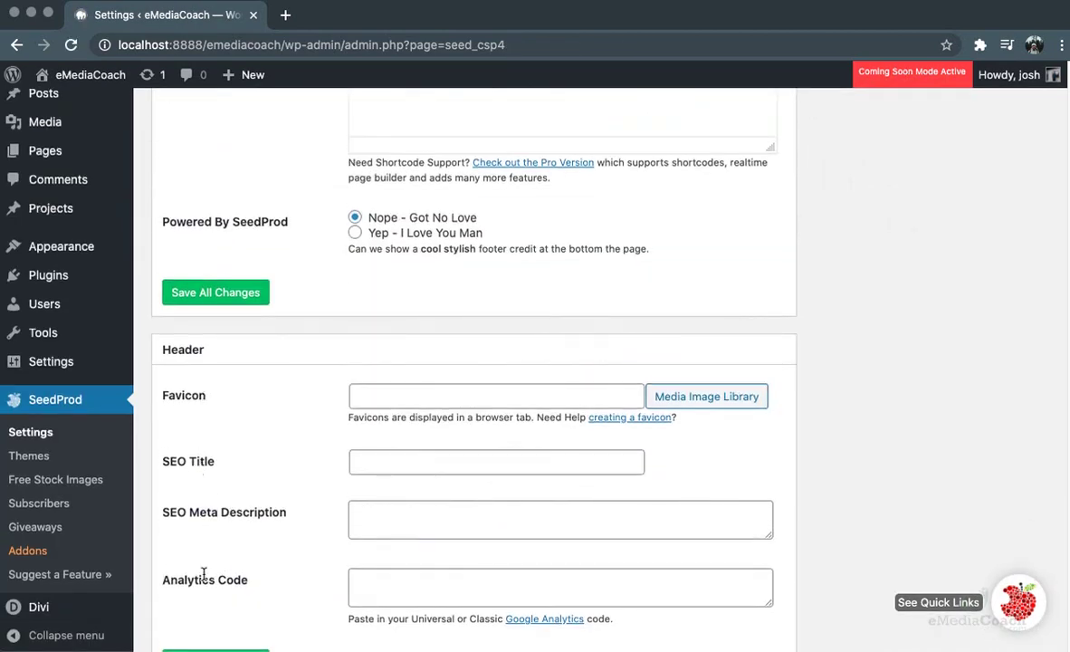
mouse_move(260, 424)
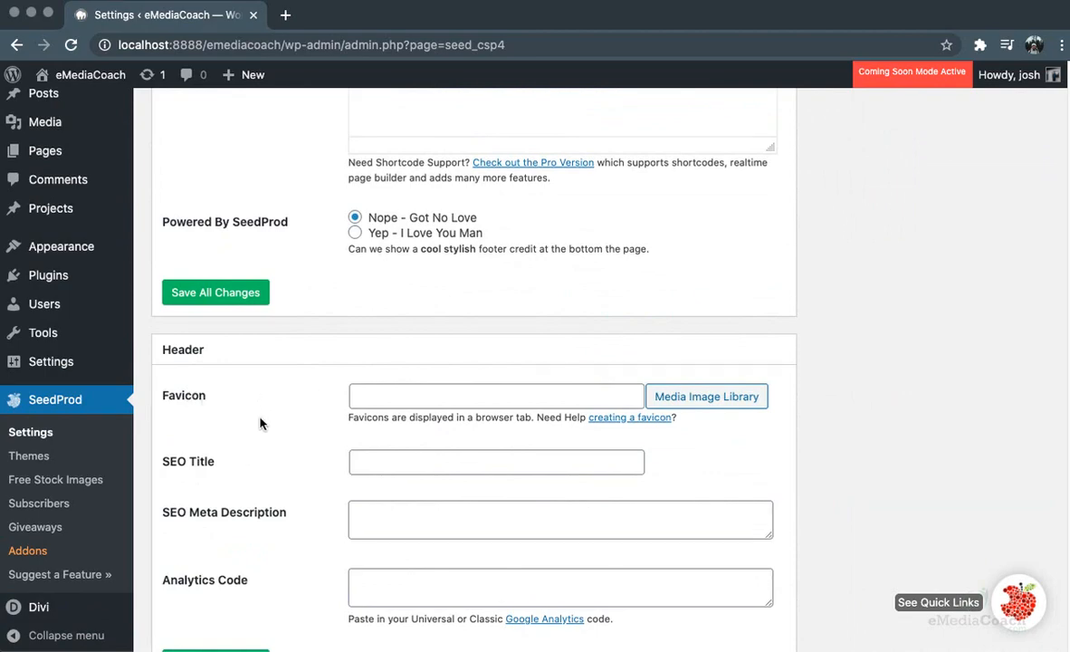
scroll(up, 3)
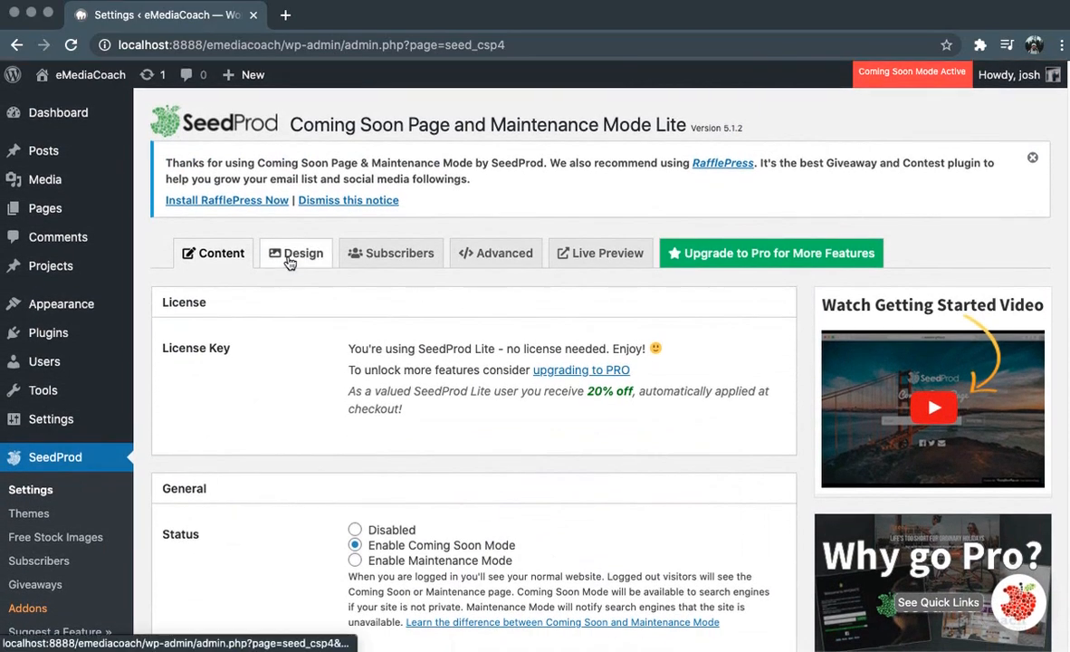
- In the Design settings, choose a dark blue background colour
click(303, 254)
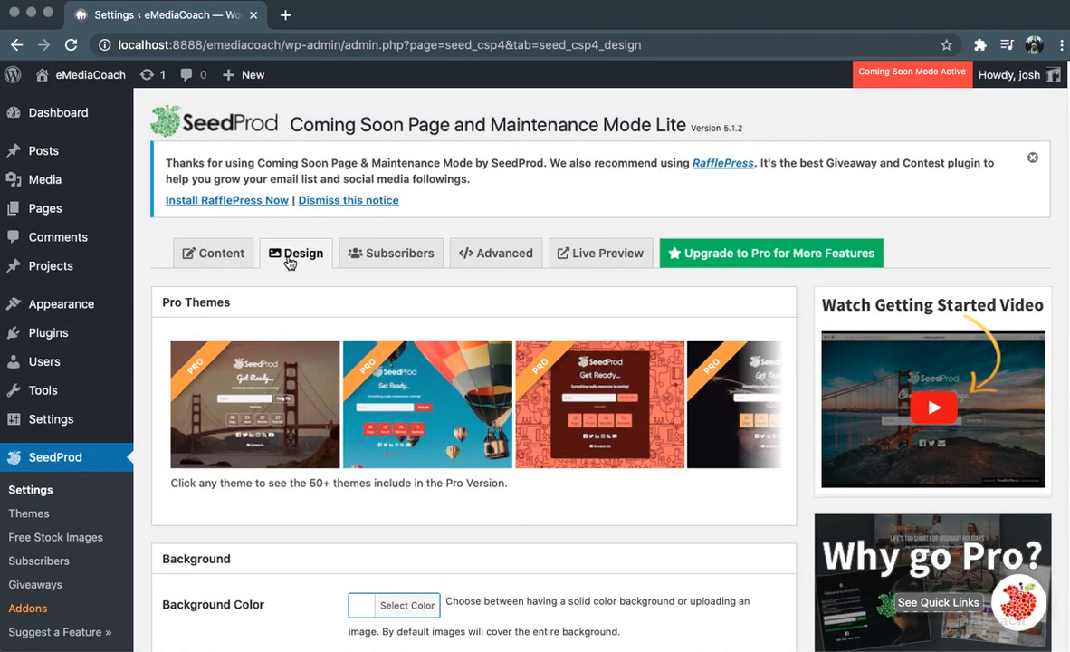
mouse_move(427, 388)
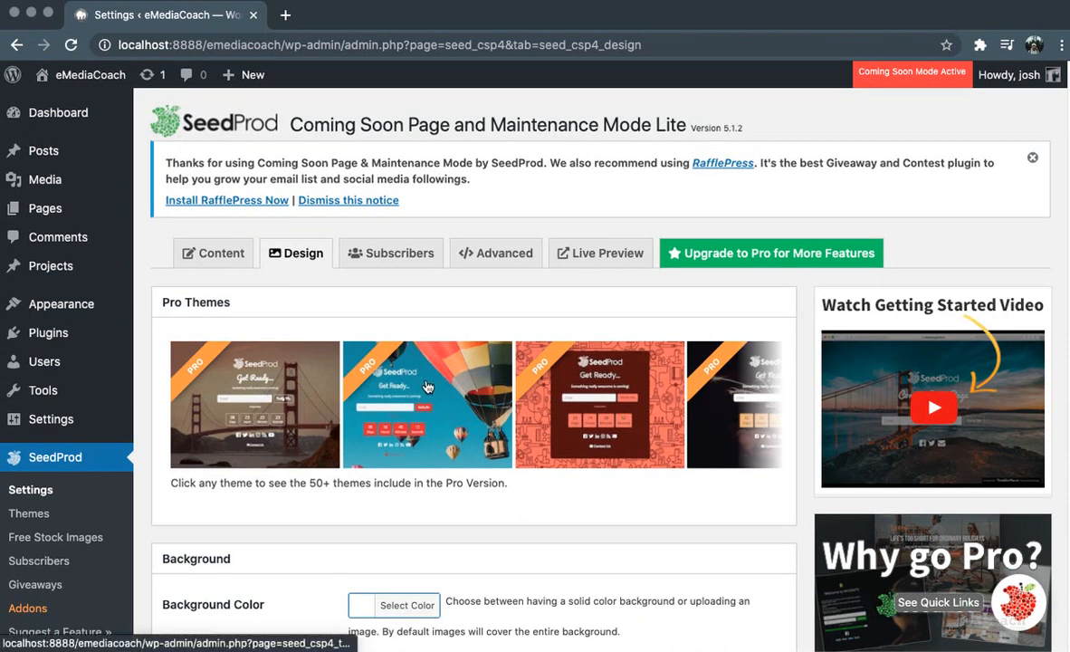
mouse_move(301, 405)
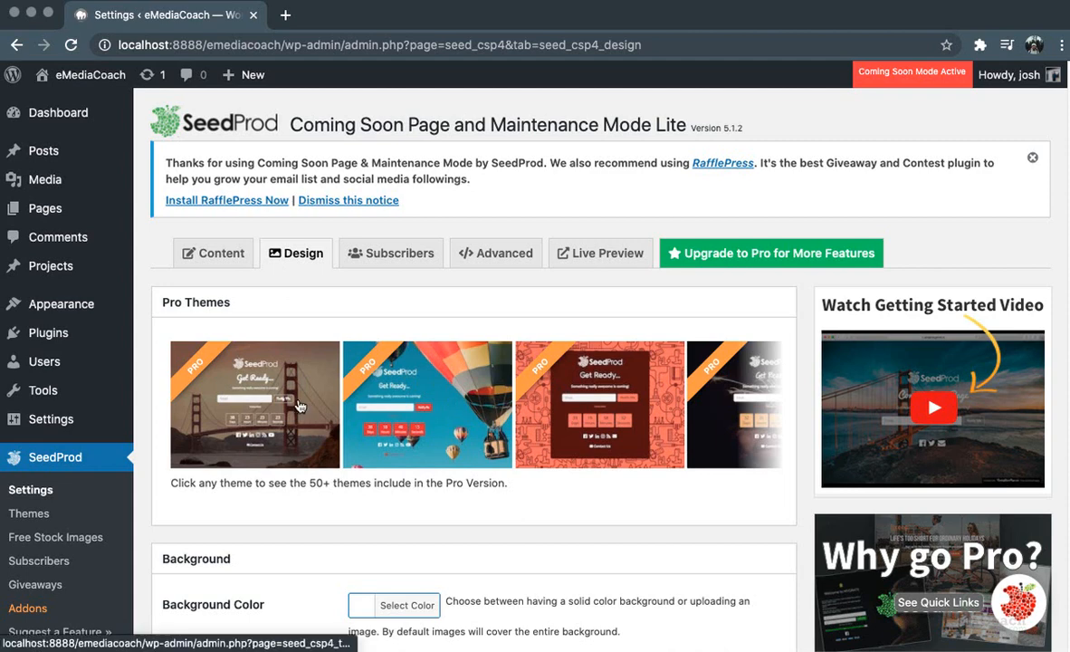
mouse_move(229, 429)
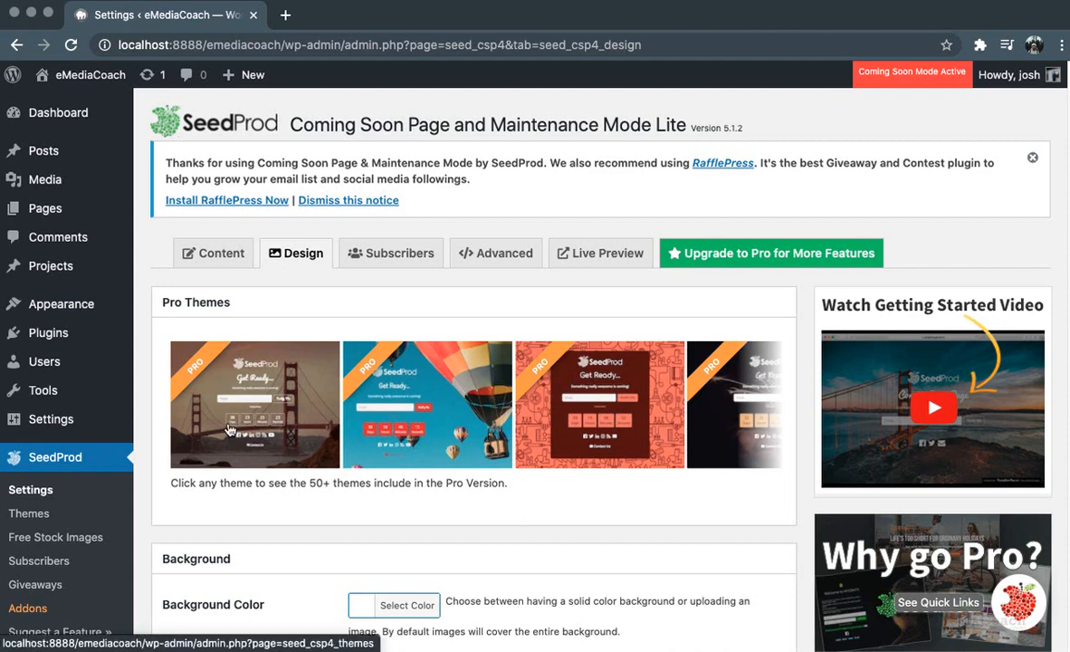
mouse_move(234, 404)
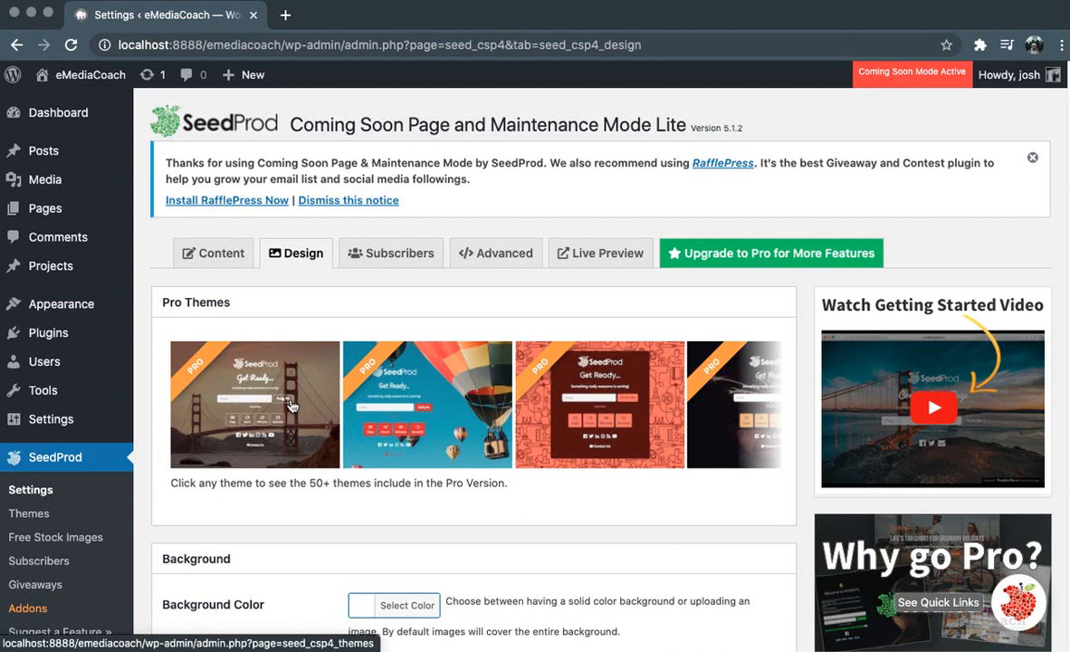
scroll(down, 3)
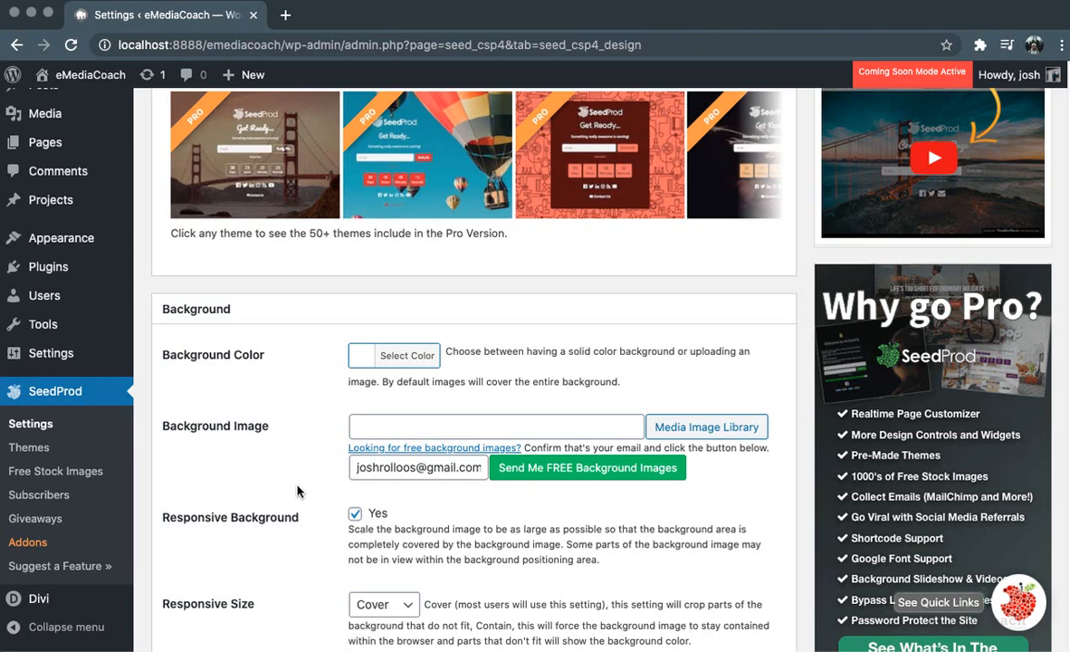
click(395, 355)
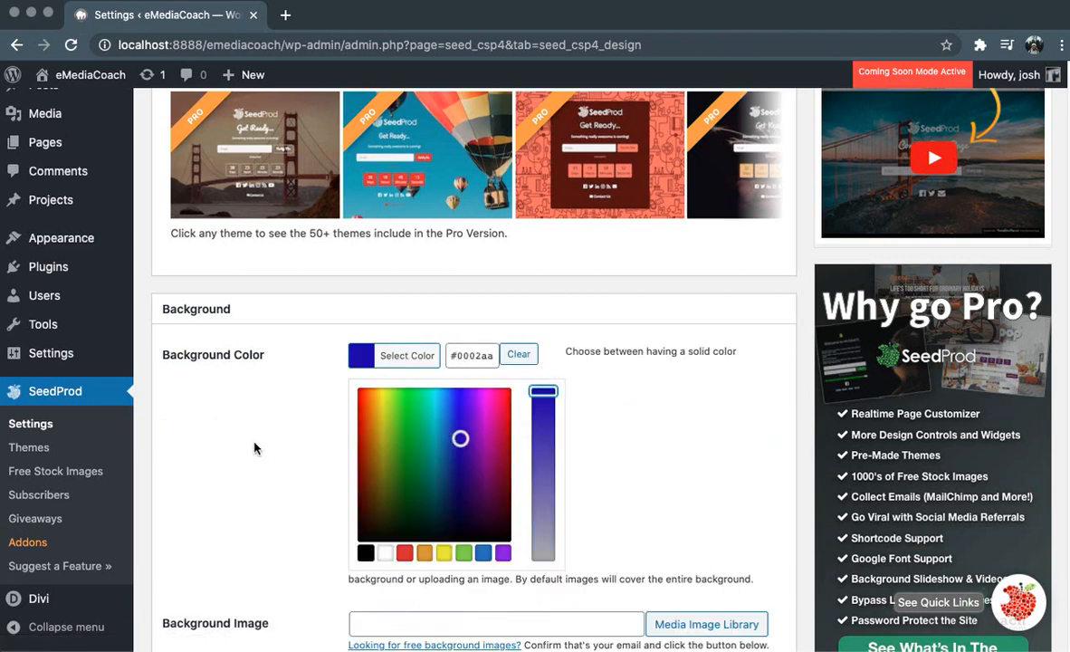
click(518, 353)
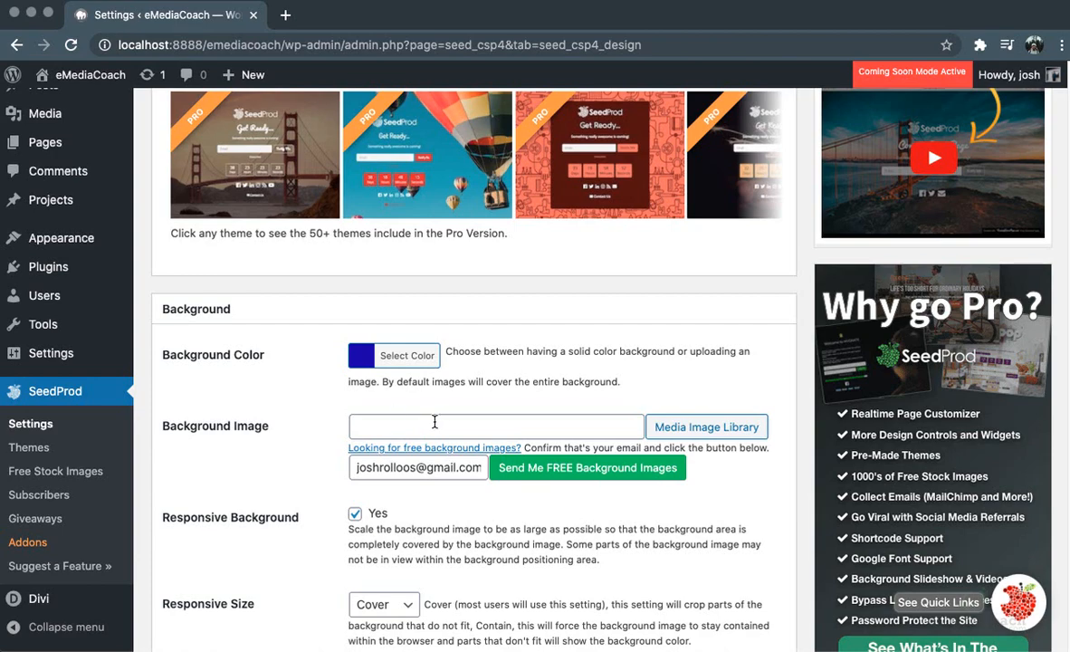
- Browse the text fonts, set the headline colour to black and save the design settings
scroll(down, 3)
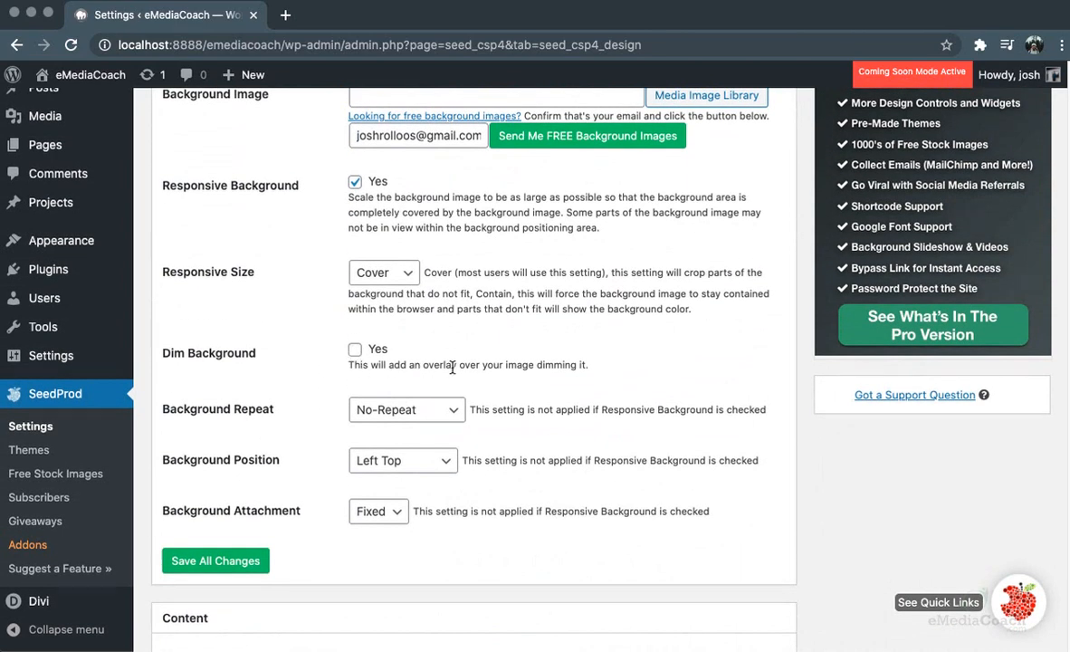
mouse_move(305, 432)
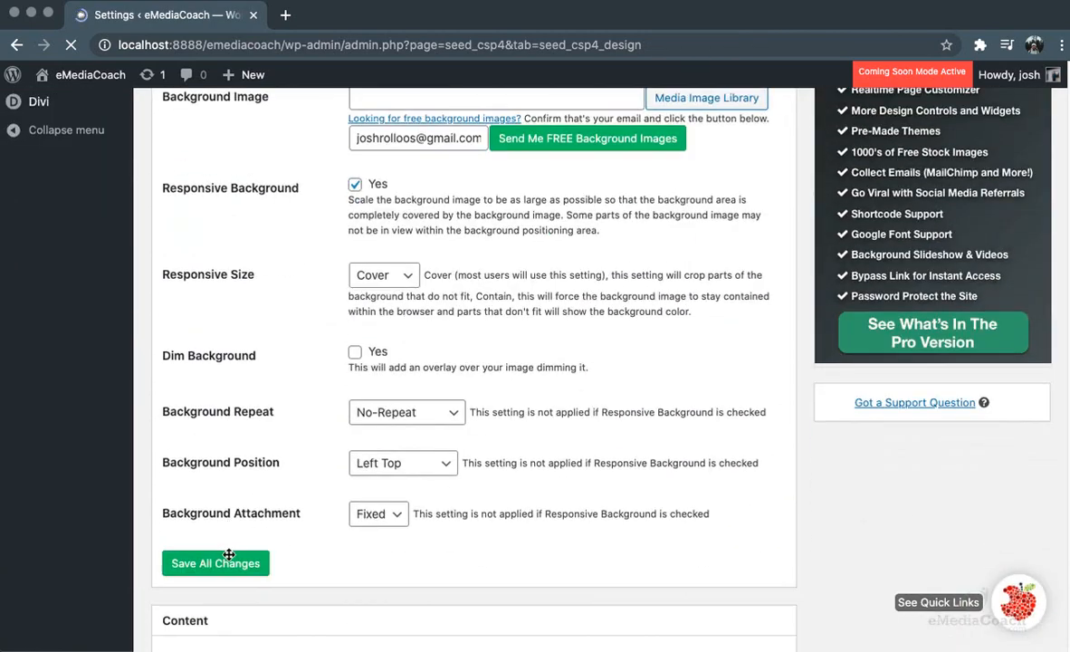
scroll(down, 3)
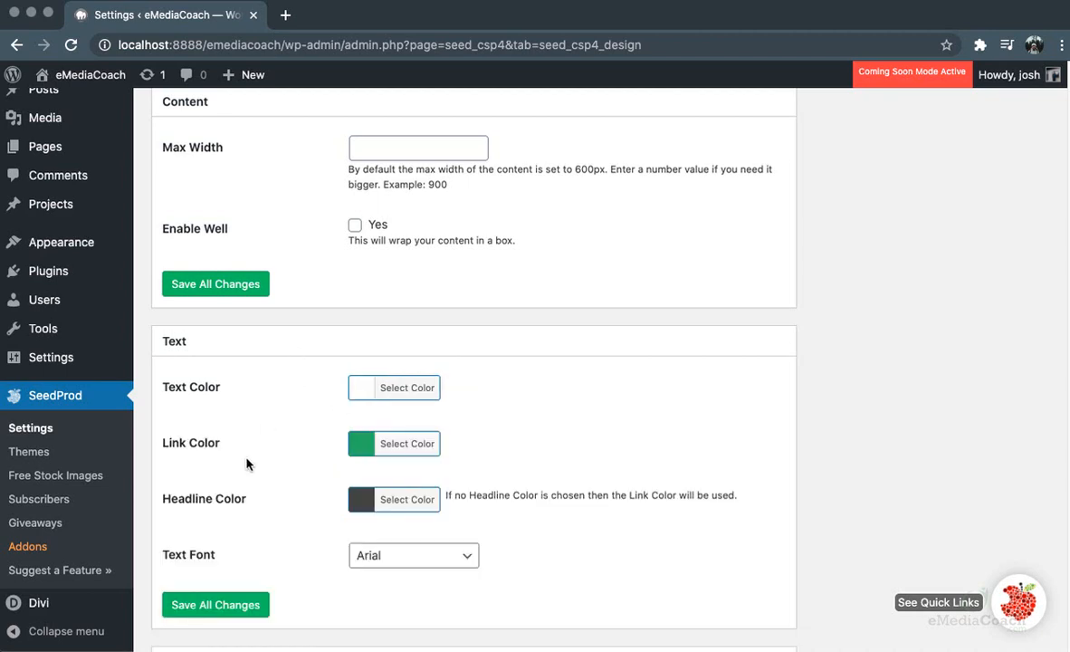
mouse_move(197, 445)
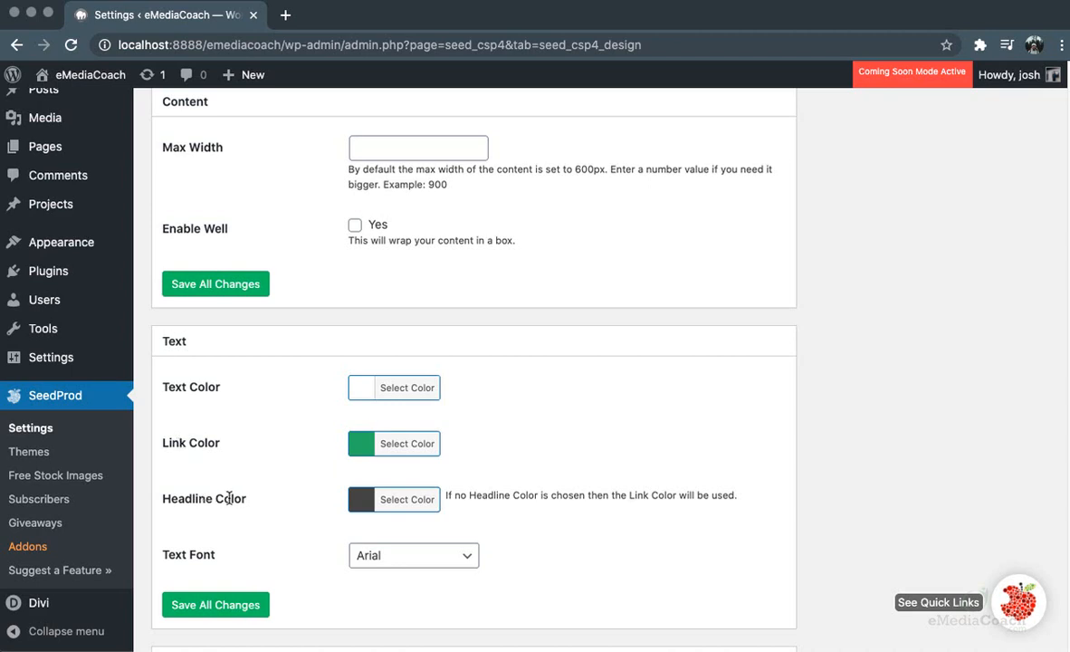
click(413, 554)
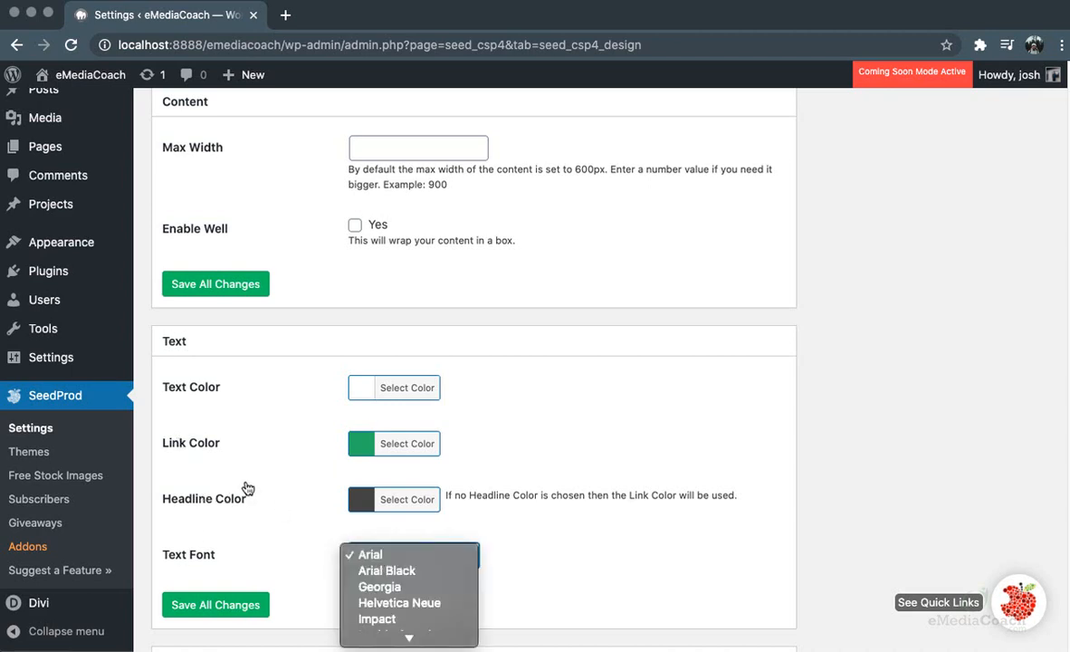
click(406, 500)
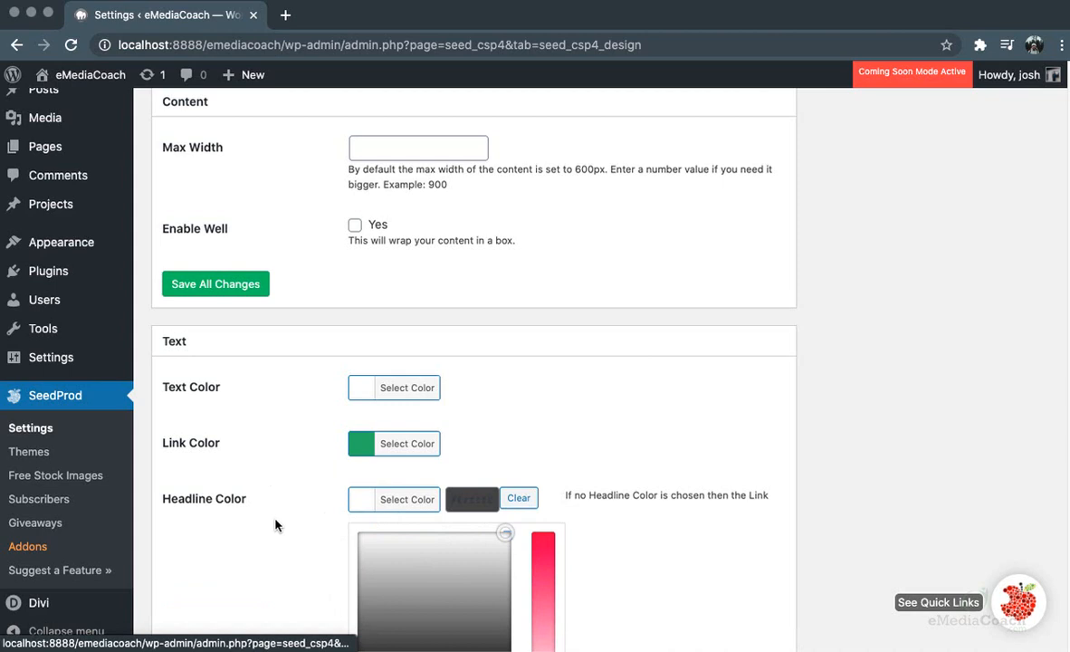
scroll(down, 3)
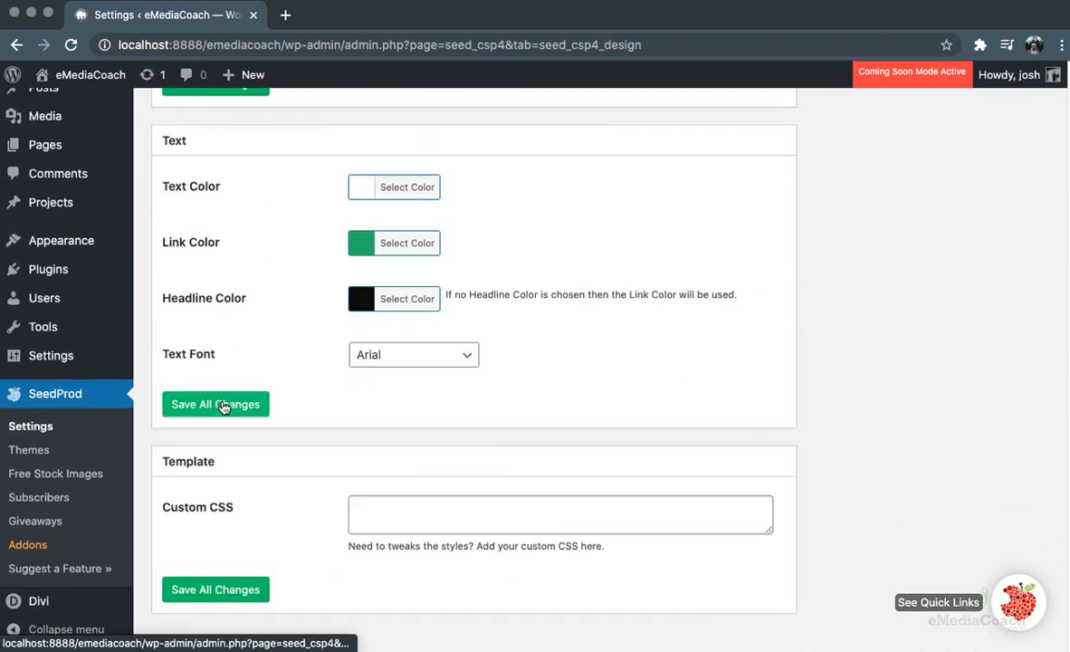
click(215, 404)
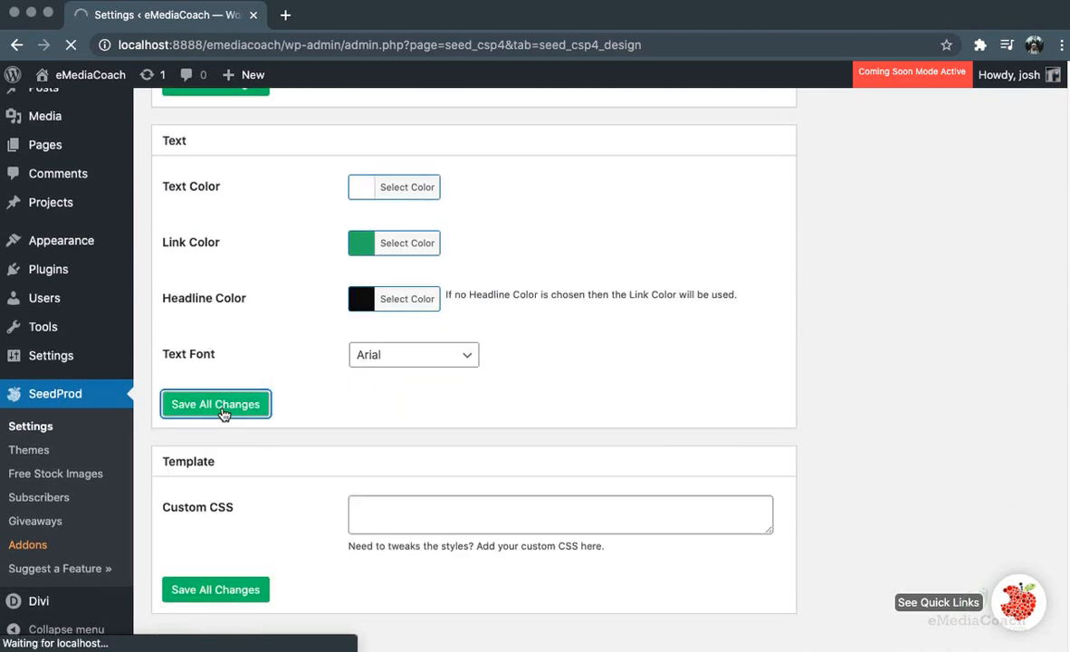
click(215, 403)
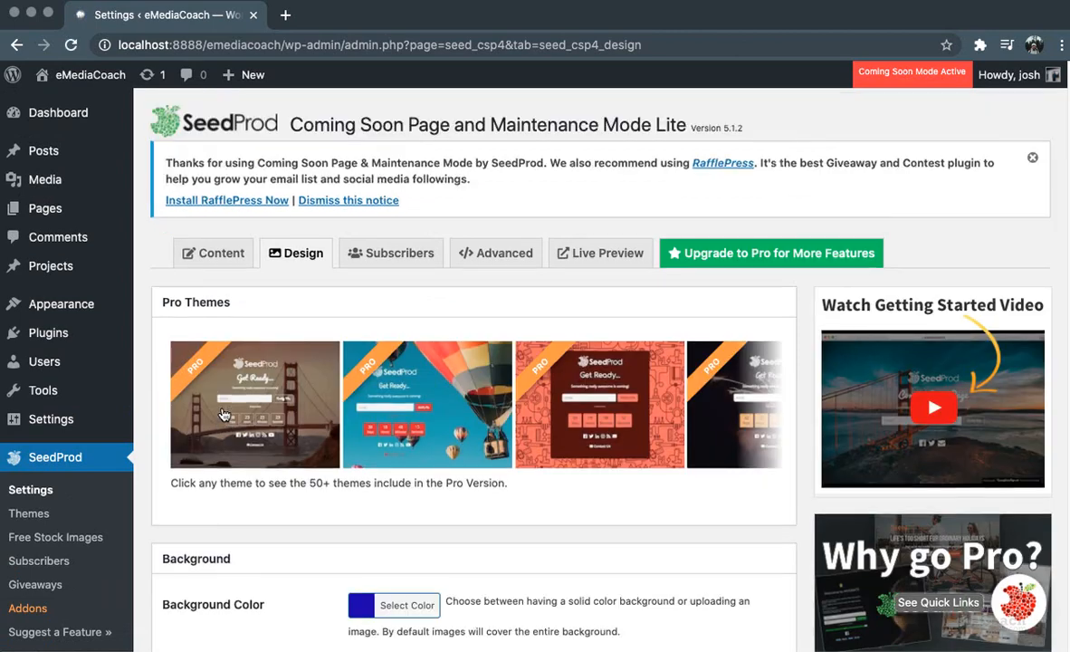
mouse_move(601, 253)
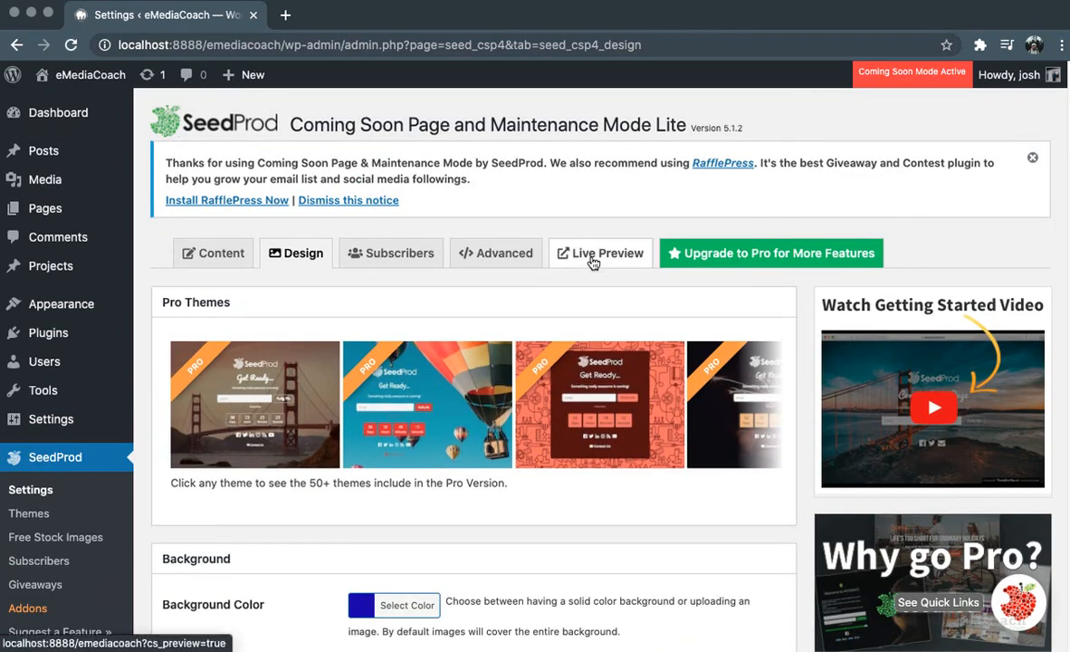
- View the live preview of the coming soon page on the dark blue background
click(599, 254)
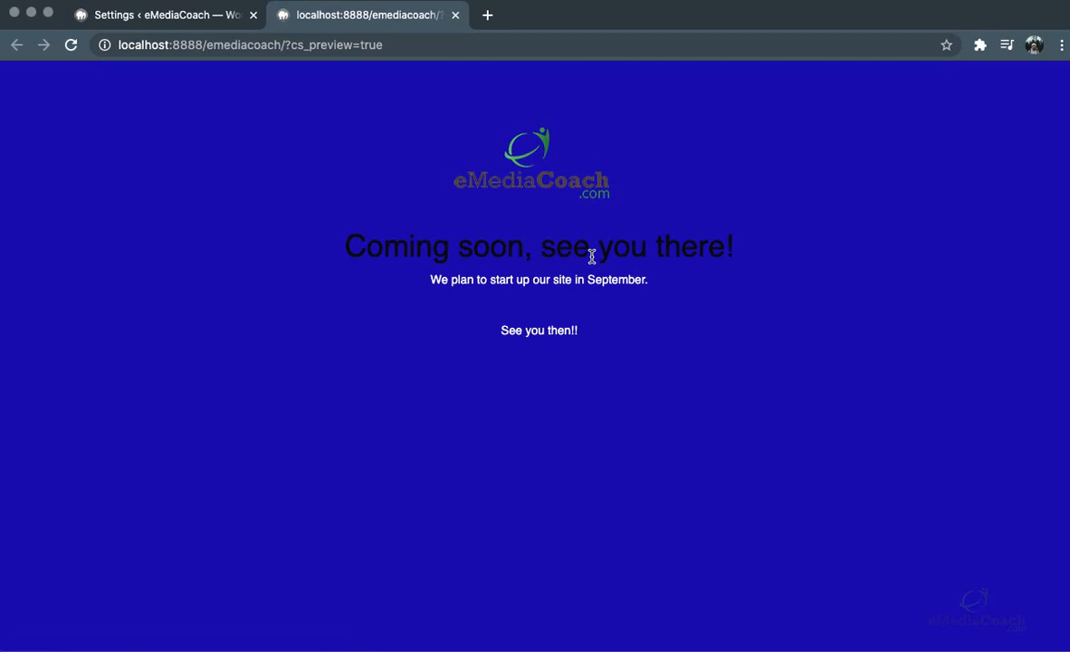
mouse_move(185, 33)
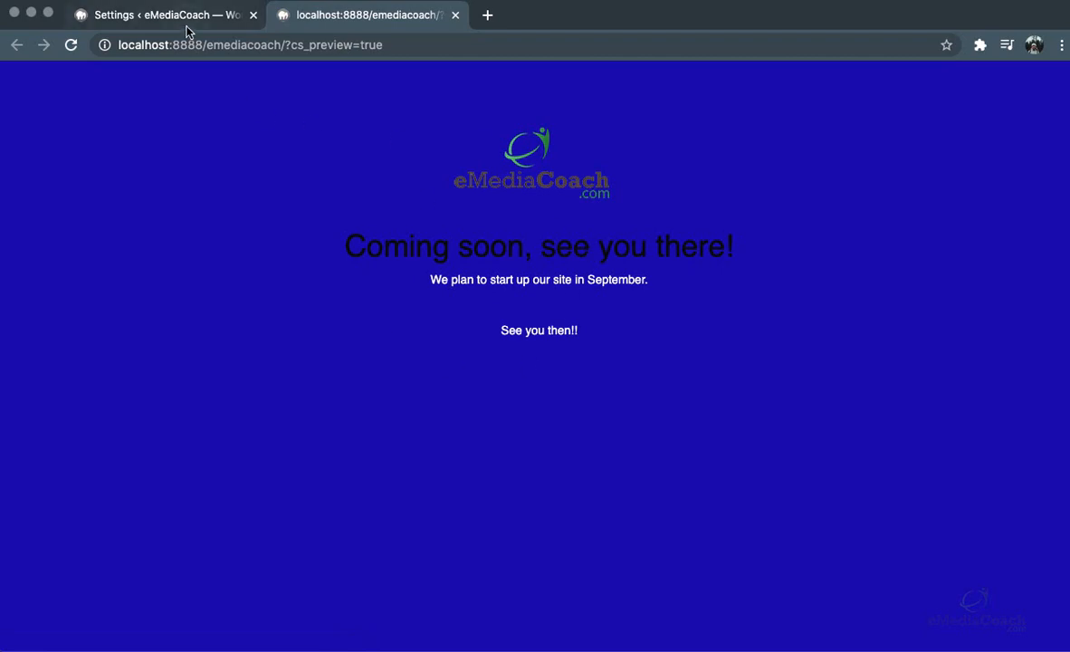
- Clear the background colour, set the text colour to black and save the design changes
click(163, 15)
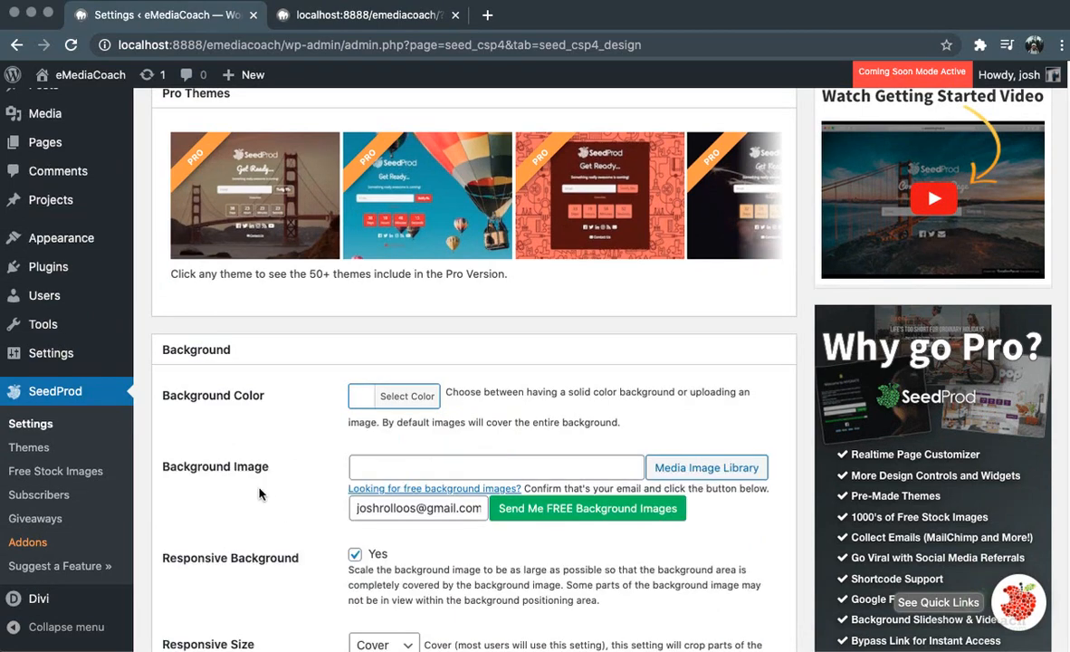
scroll(down, 3)
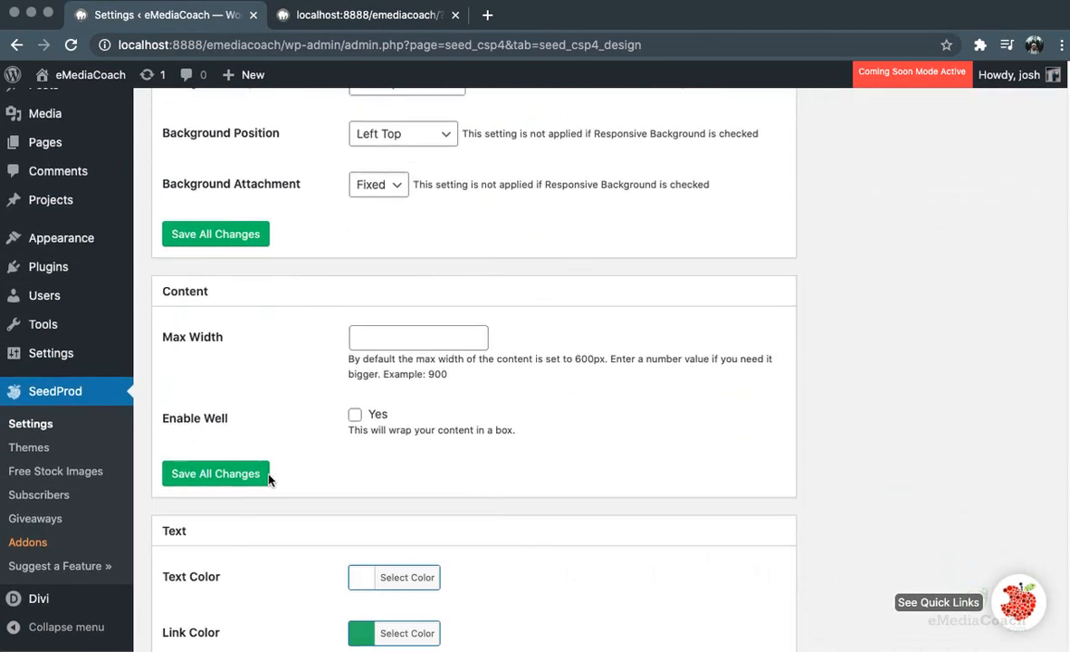
click(215, 473)
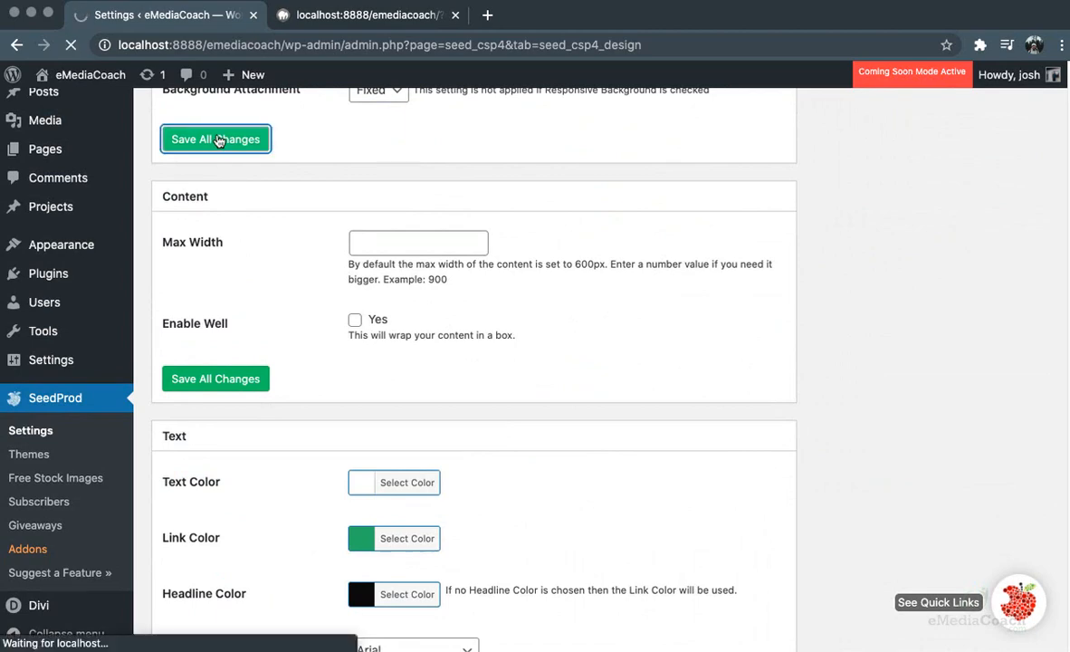
scroll(down, 3)
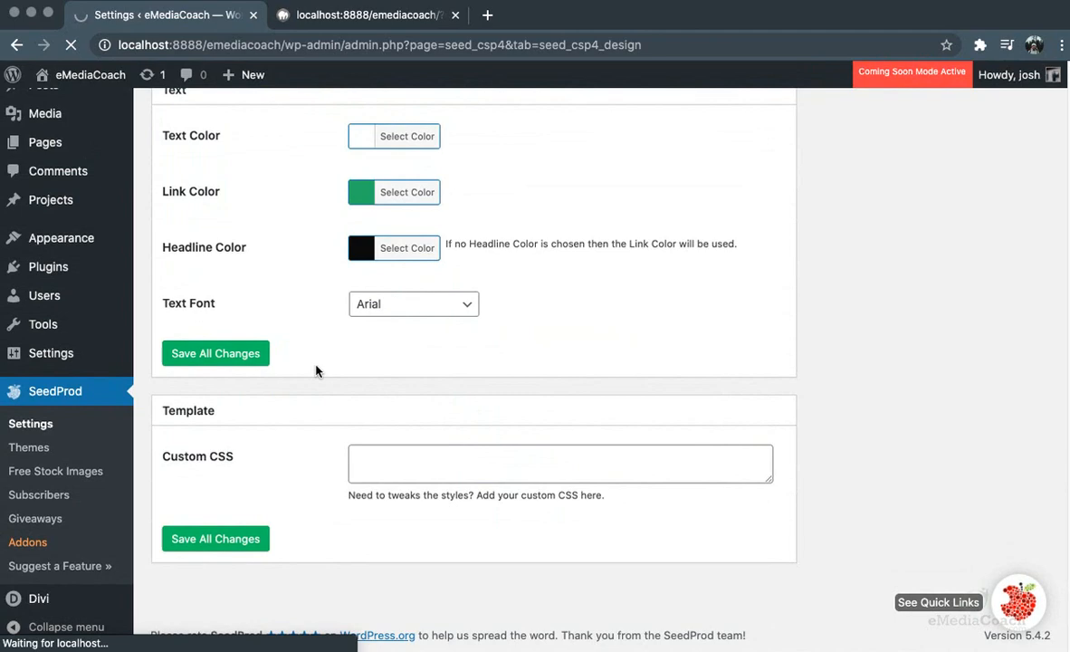
scroll(up, 3)
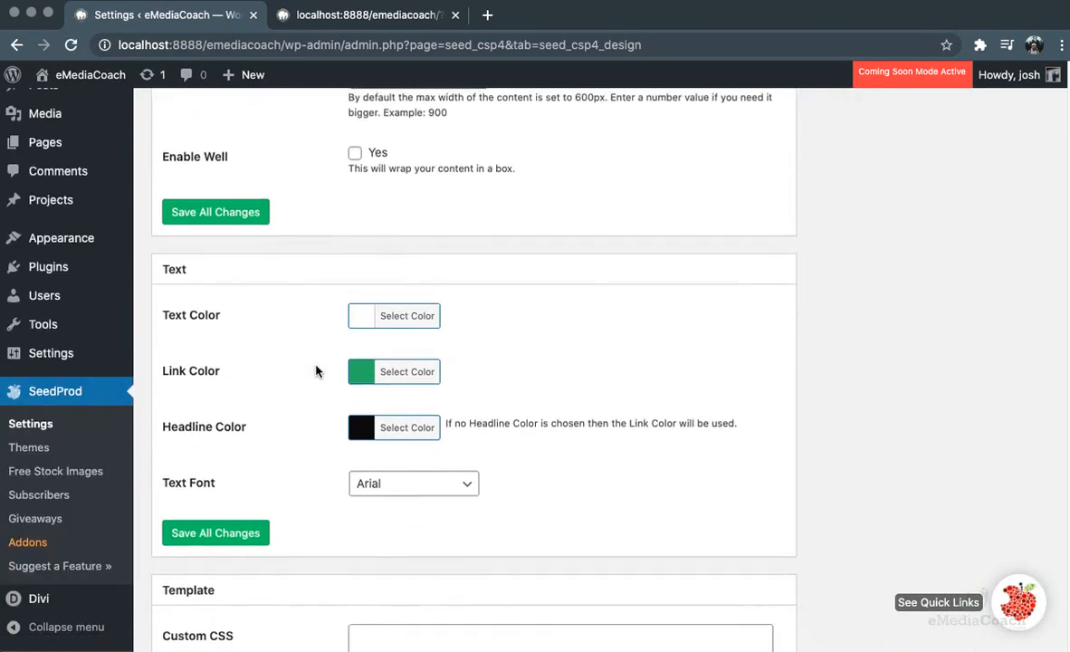
scroll(down, 3)
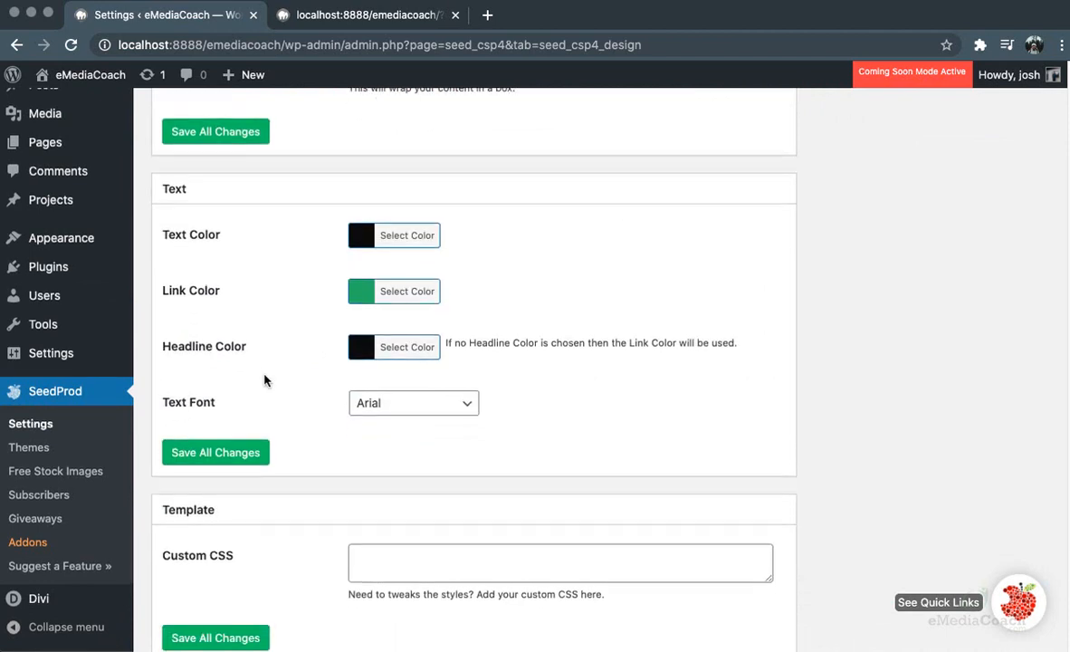
- Reload the preview to see black text on white, then return to the settings
click(365, 14)
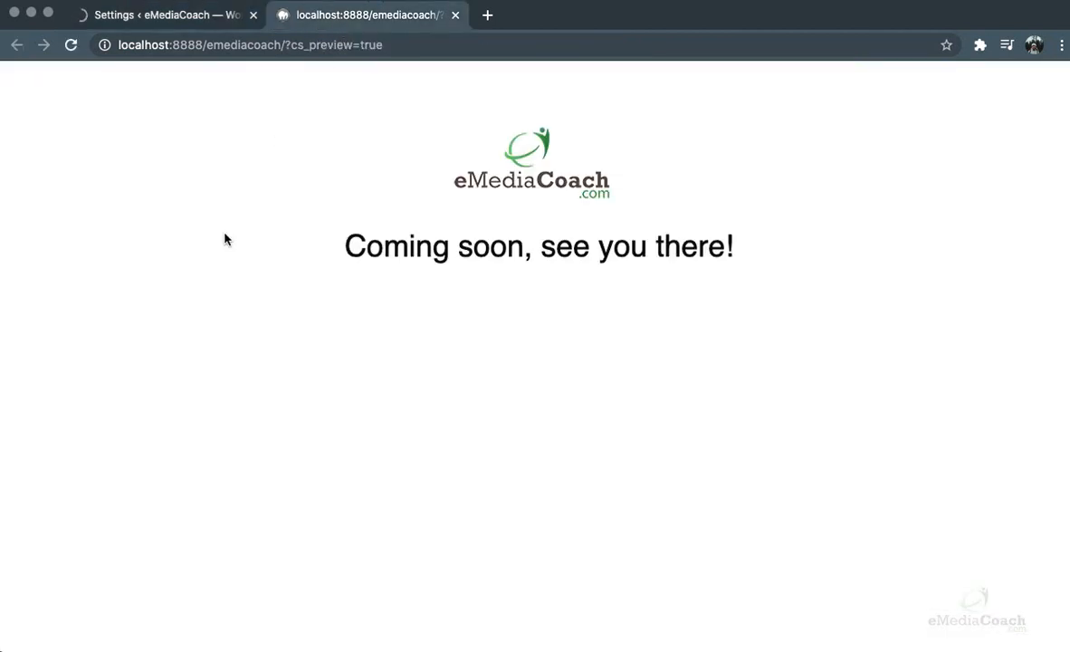
mouse_move(199, 286)
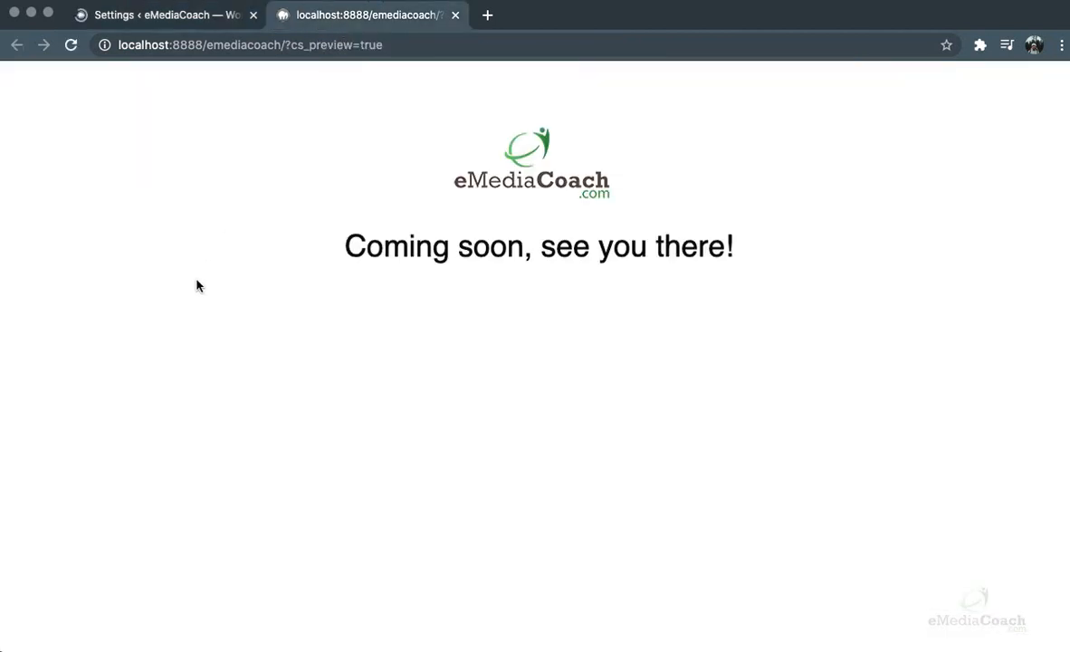
click(71, 43)
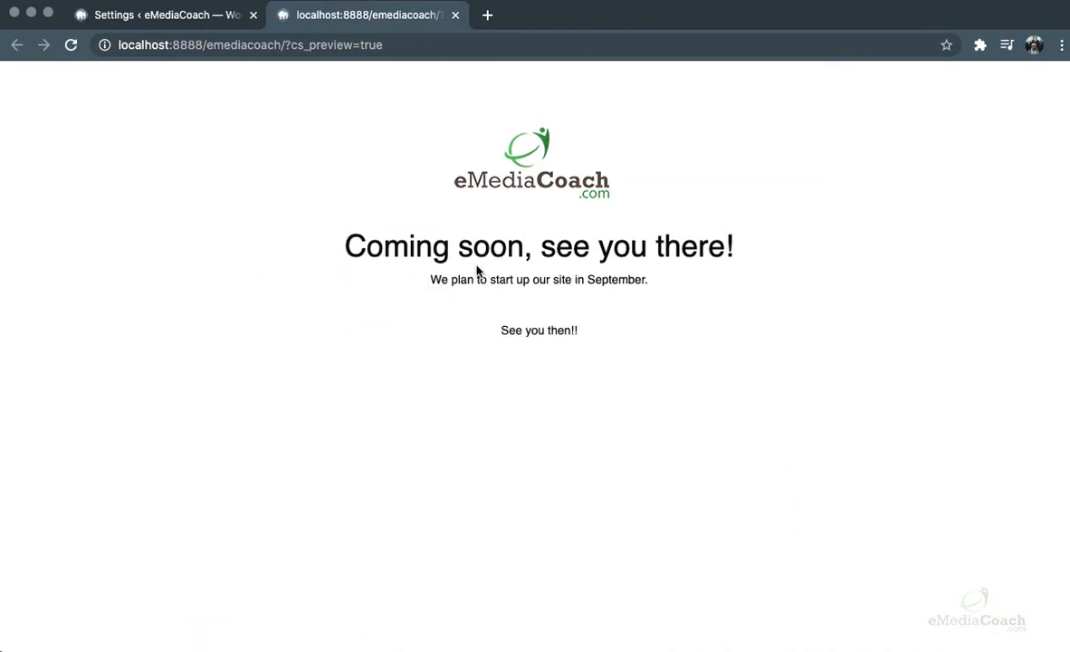
mouse_move(540, 297)
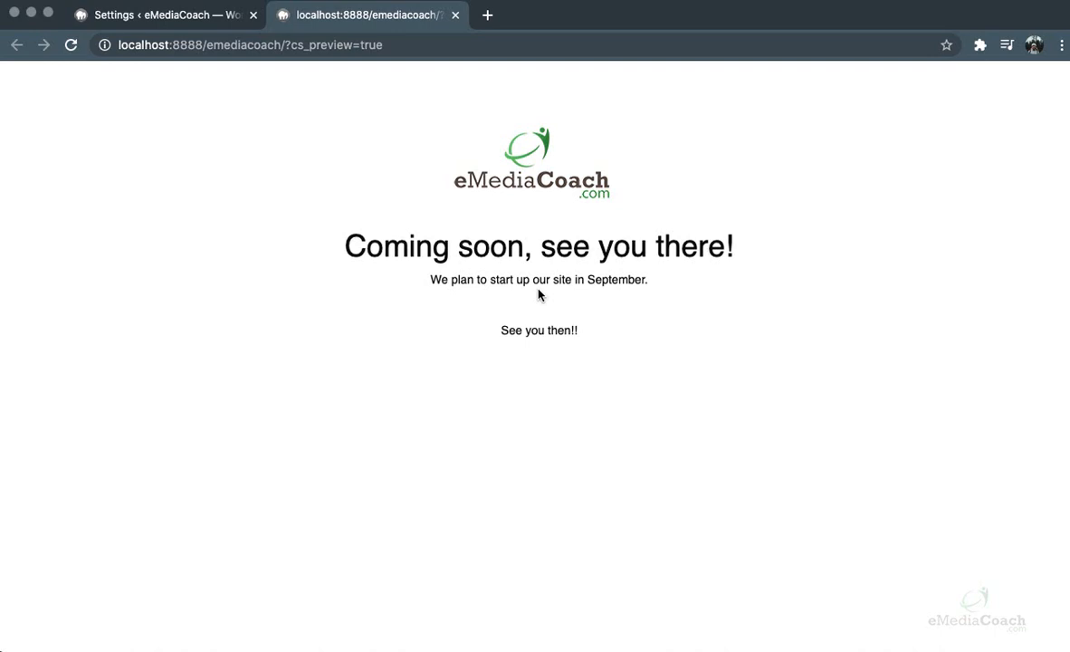
click(162, 15)
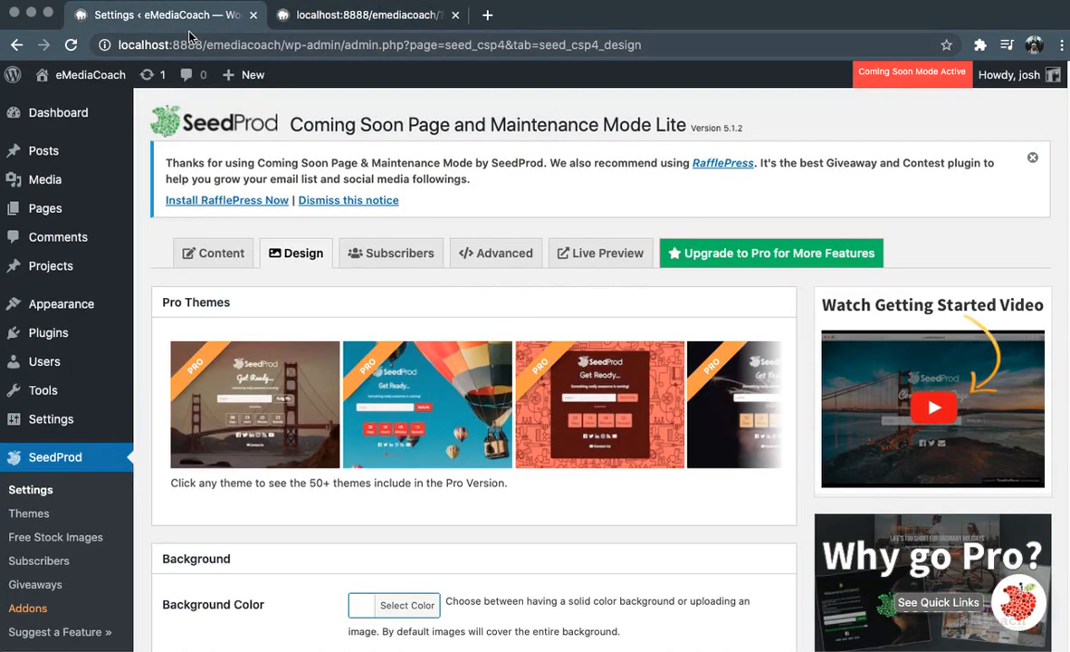
- In the Content settings, enter the headline 'Coming soon, see you there!' and save
click(214, 253)
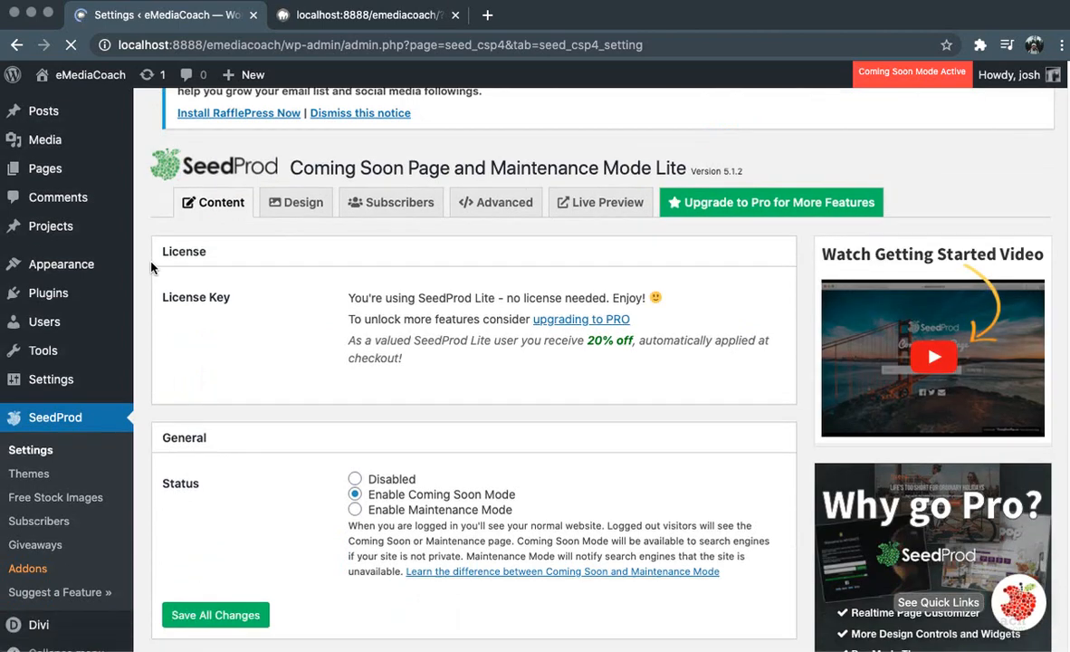
scroll(down, 3)
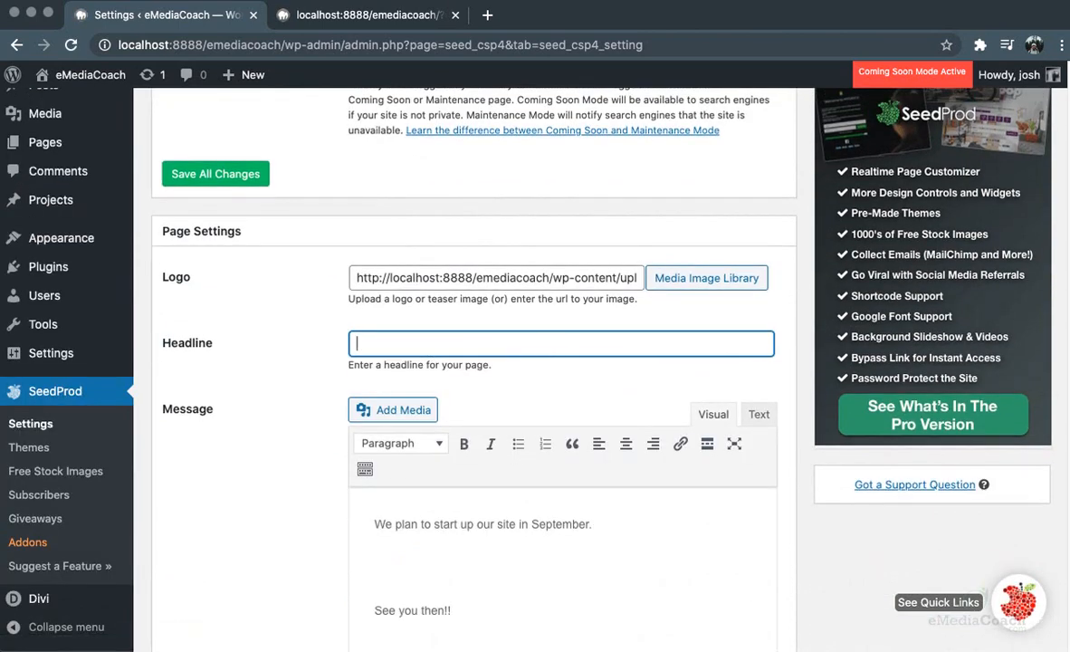
text(Coming soon, see you there!)
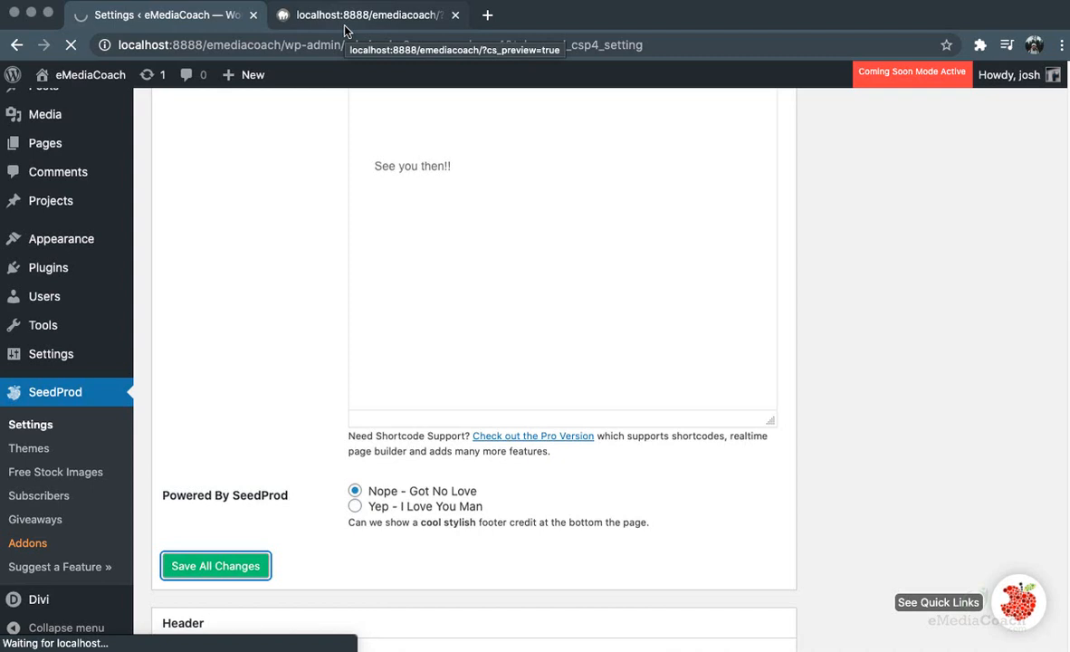
click(366, 14)
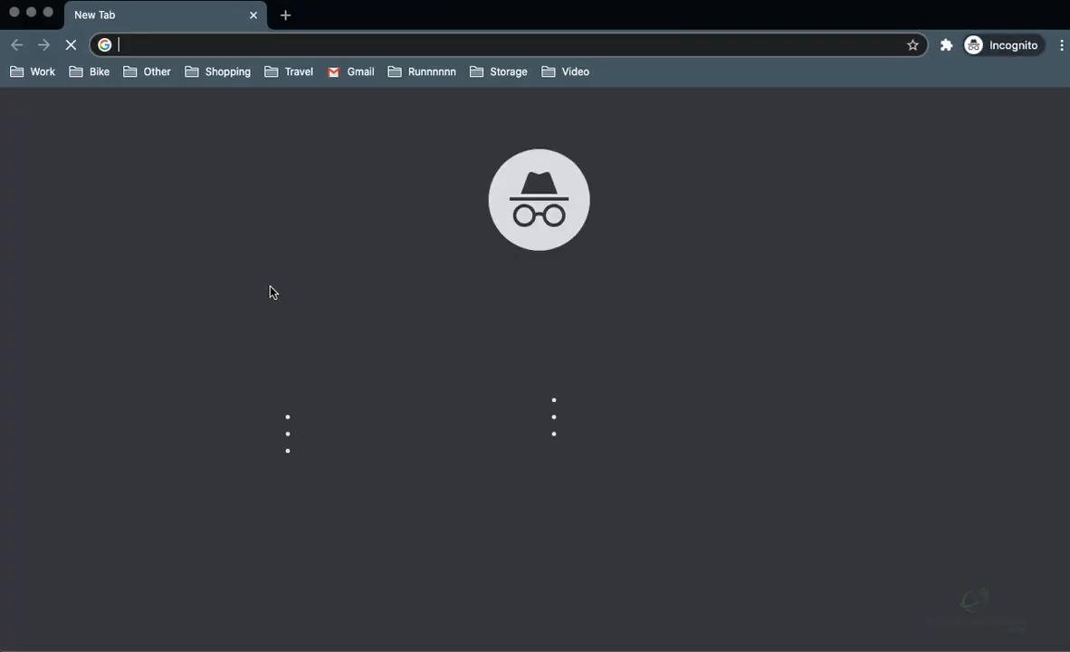
- Visit localhost:8888/emediacoach in a private window to check the live Coming Soon page
text(localhost:8888/emediacoach/)
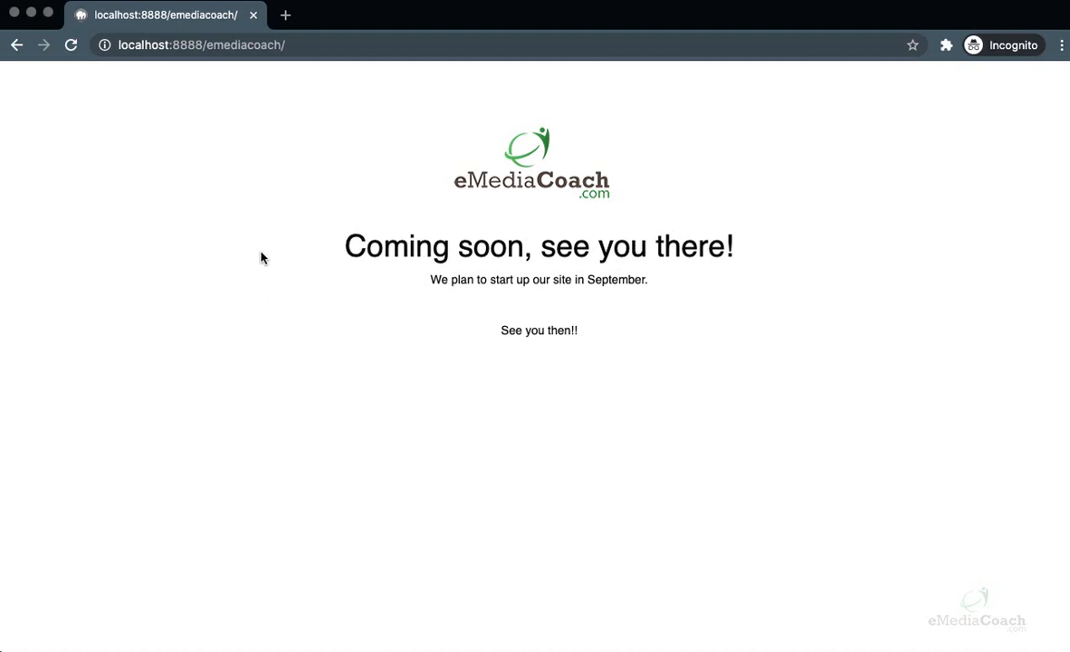
mouse_move(529, 149)
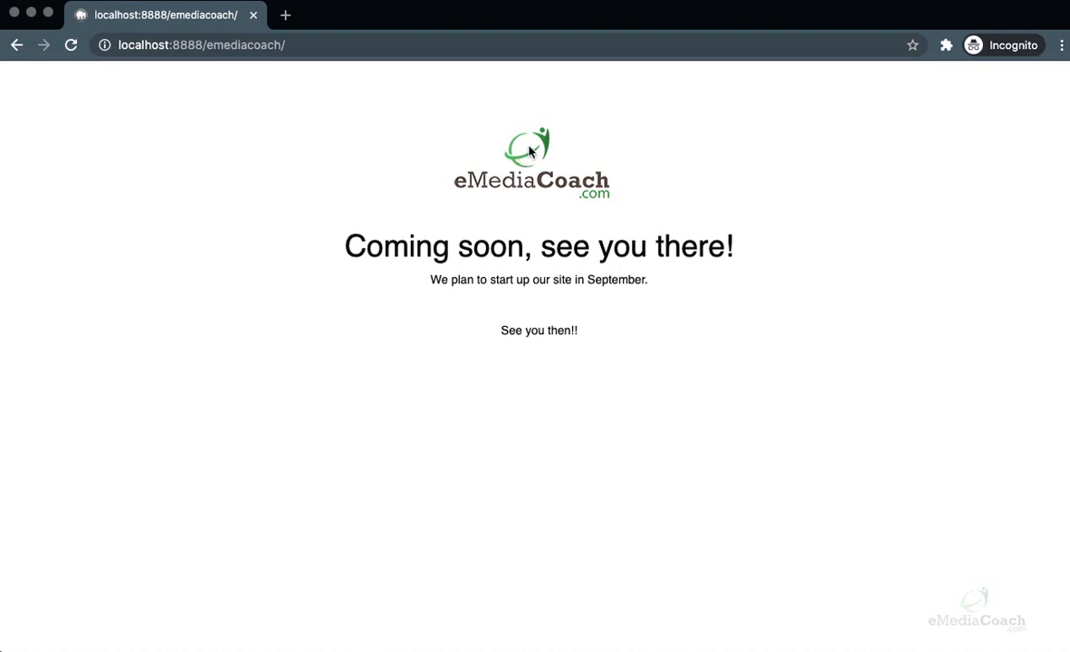
mouse_move(494, 264)
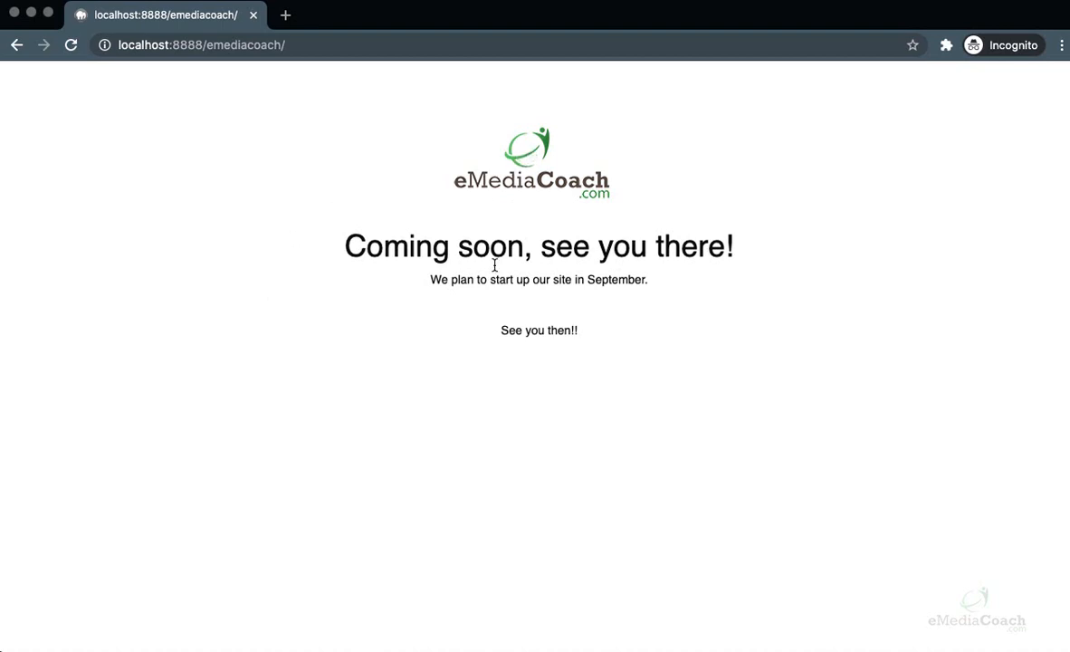
mouse_move(279, 322)
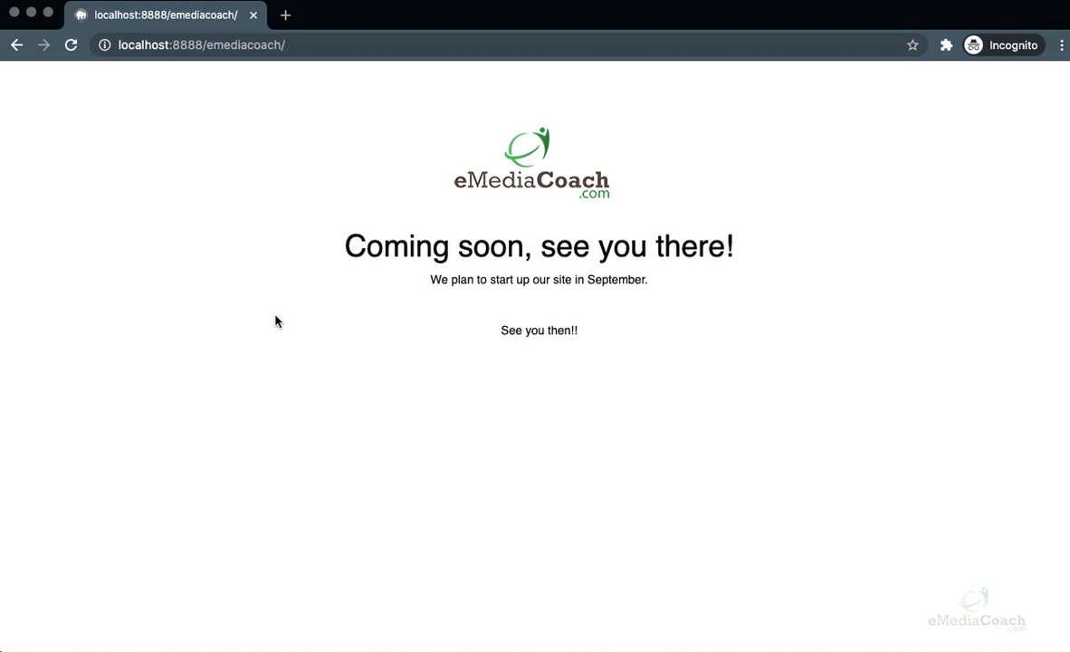
mouse_move(297, 302)
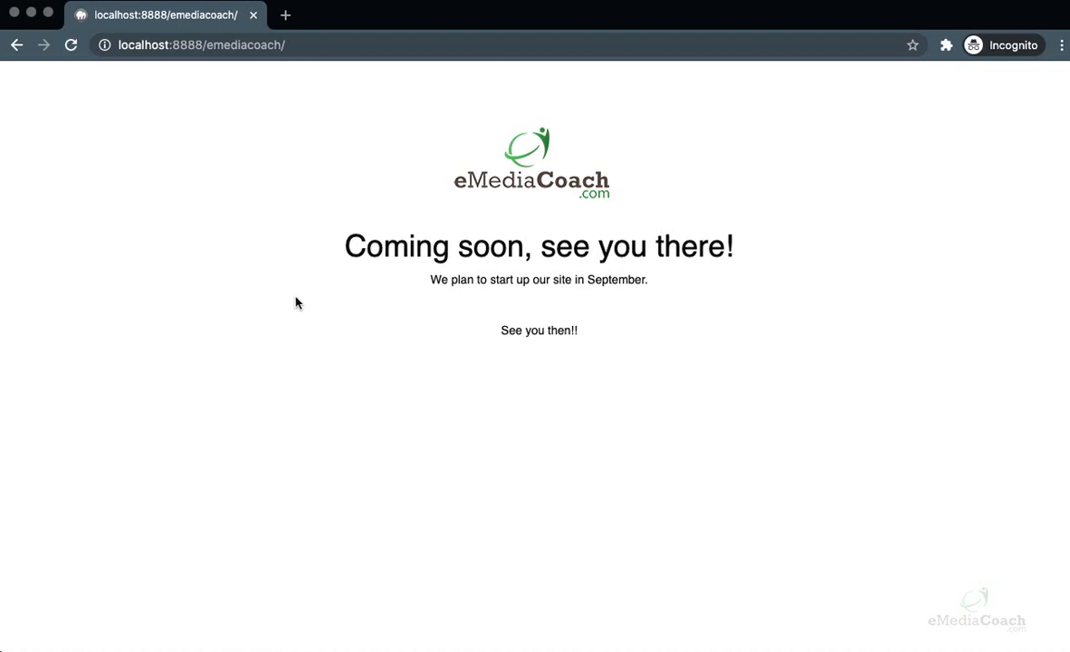